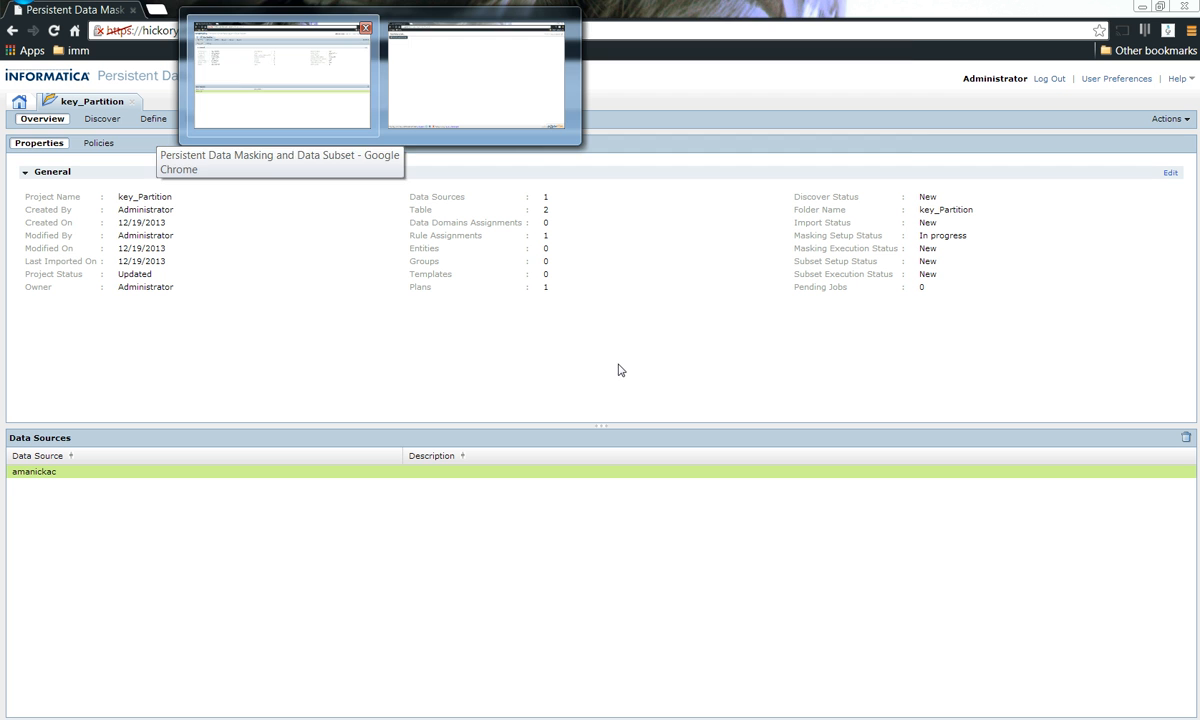
mouse_move(584, 660)
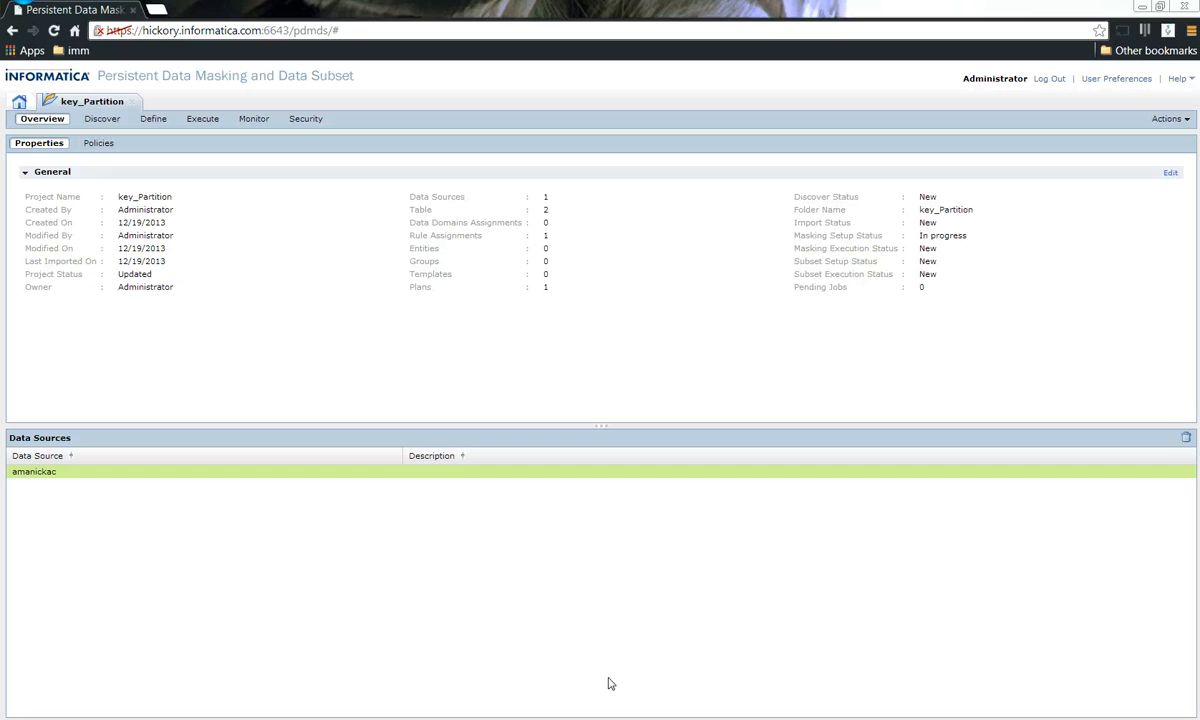
mouse_move(70, 108)
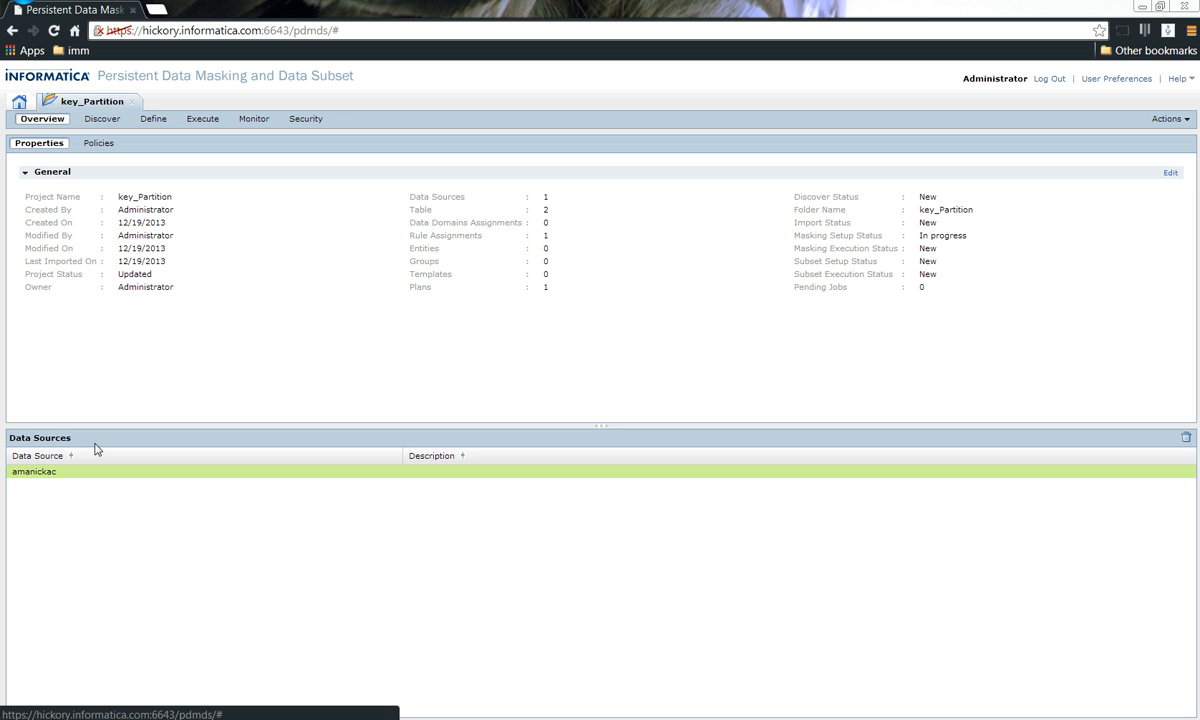
mouse_move(78, 480)
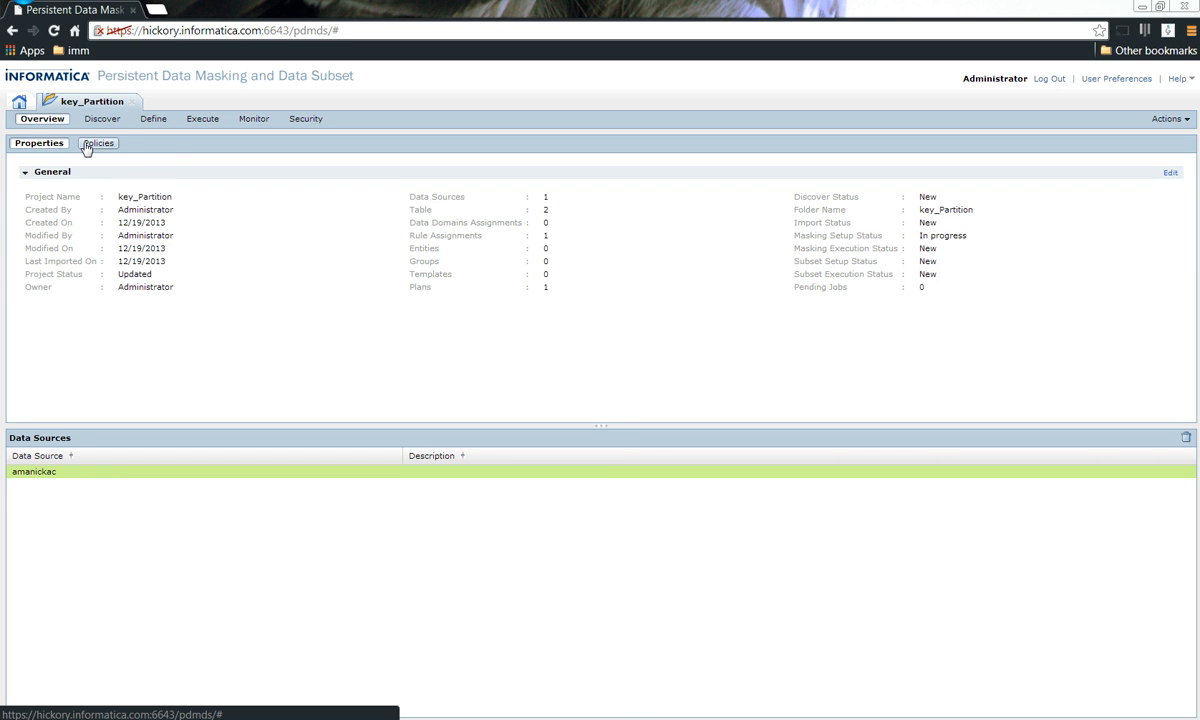
- Assign the keyMasking rule to the DEPT table's DEPTNAME column in Data Masking
click(96, 144)
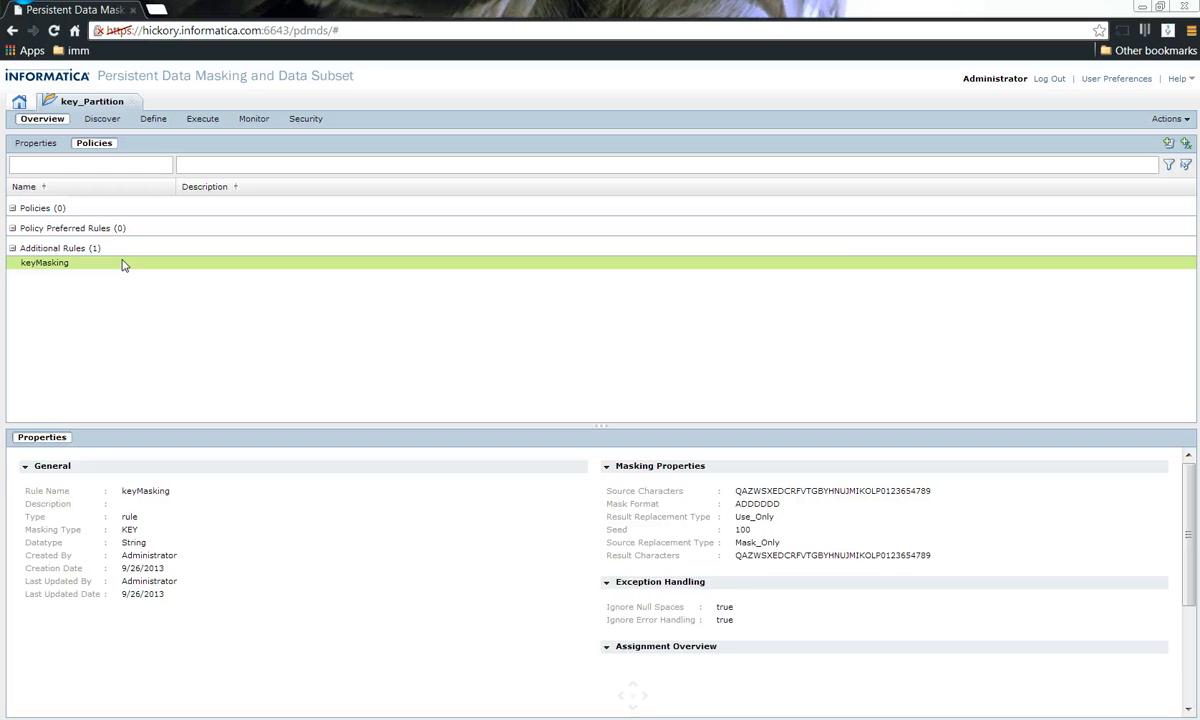
mouse_move(164, 118)
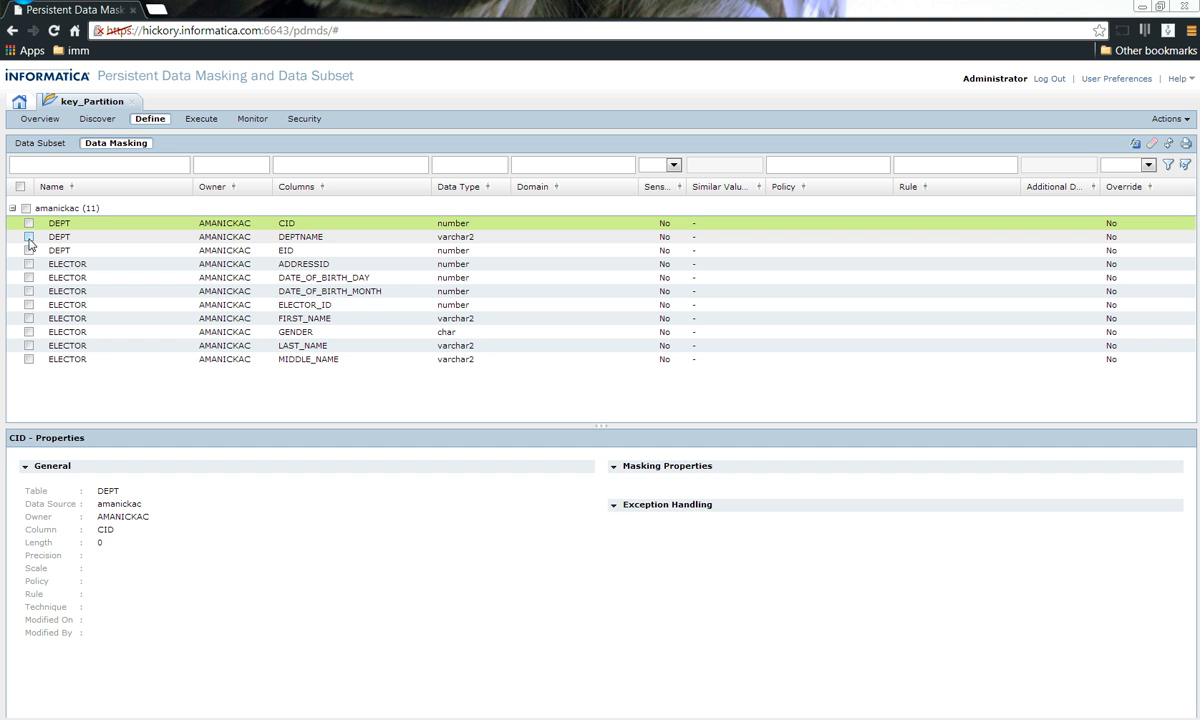
click(28, 236)
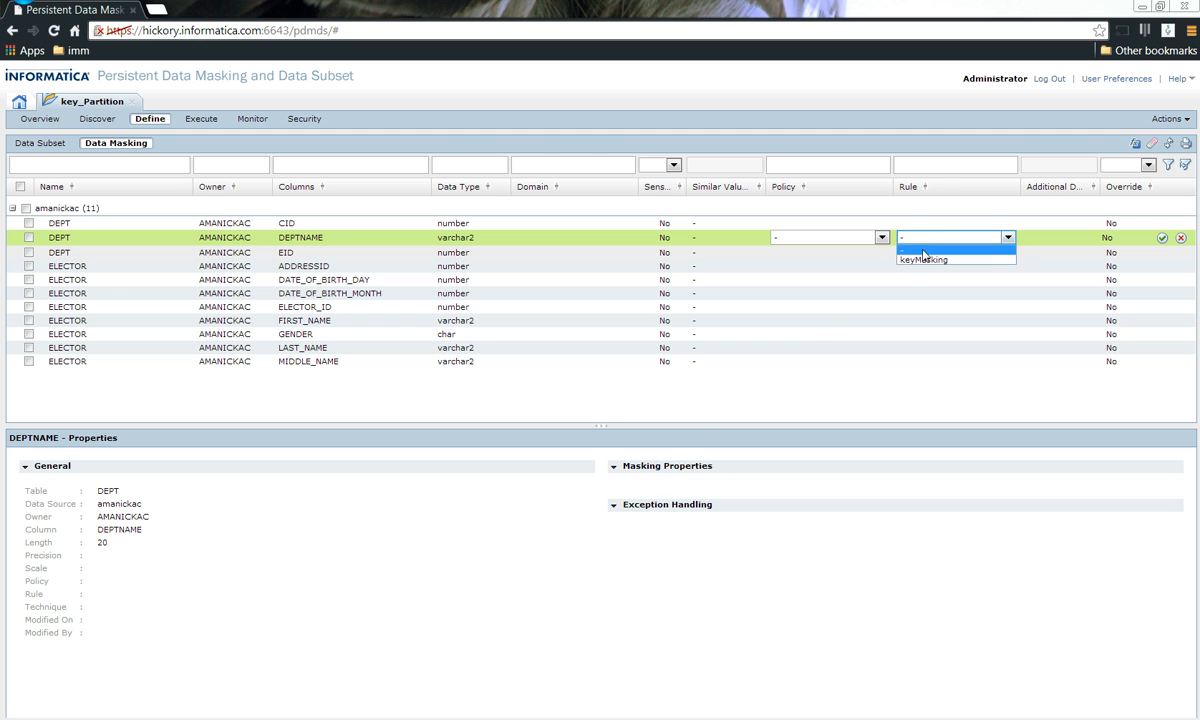
click(922, 260)
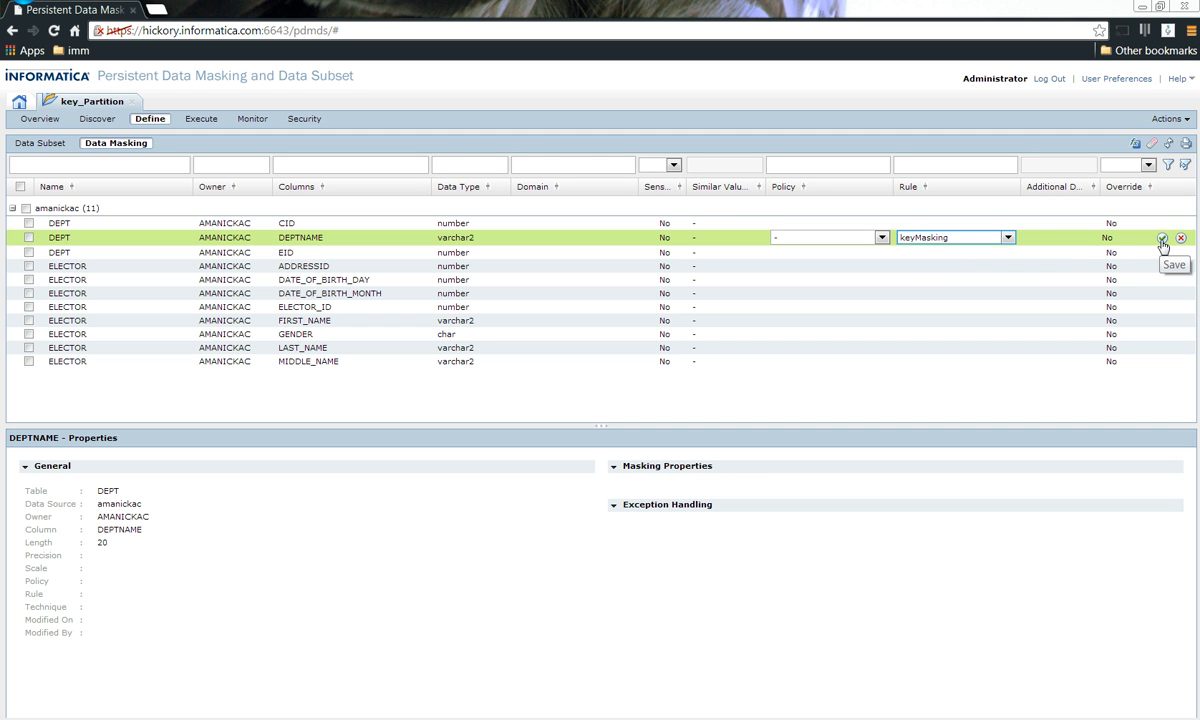
mouse_move(1152, 246)
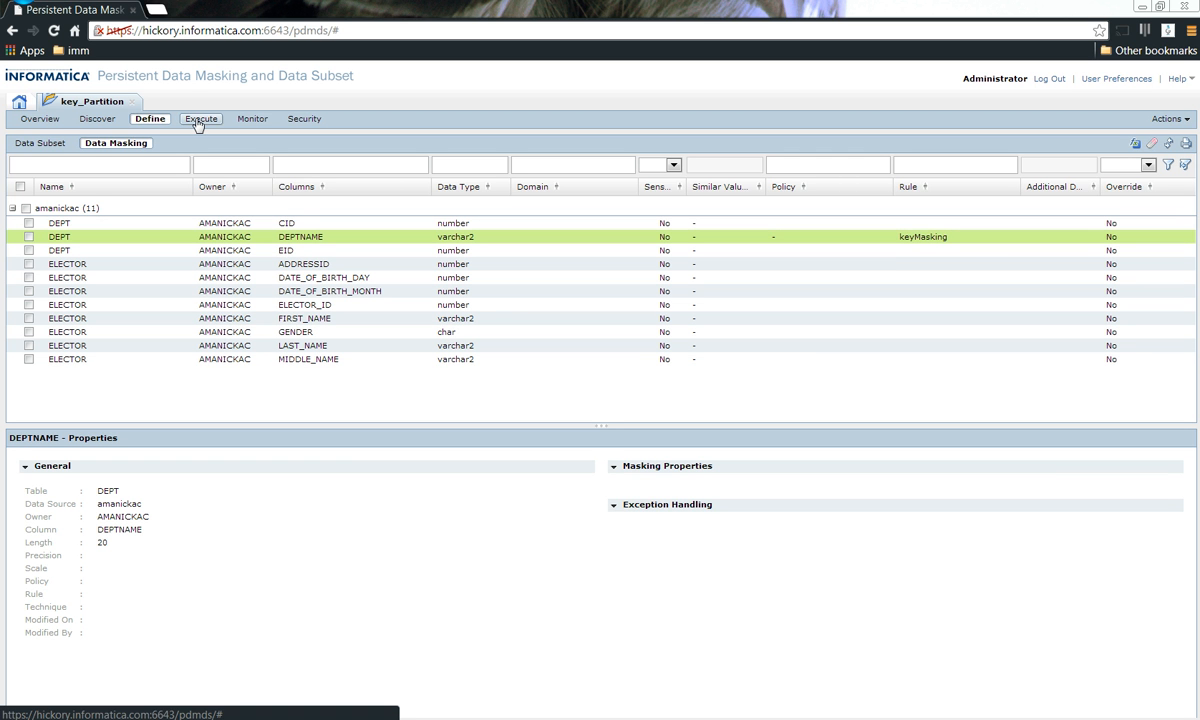
- Create plan plan_KeyRangePartition described 'Demo for Key Range Partition' and advance to step 2
click(200, 120)
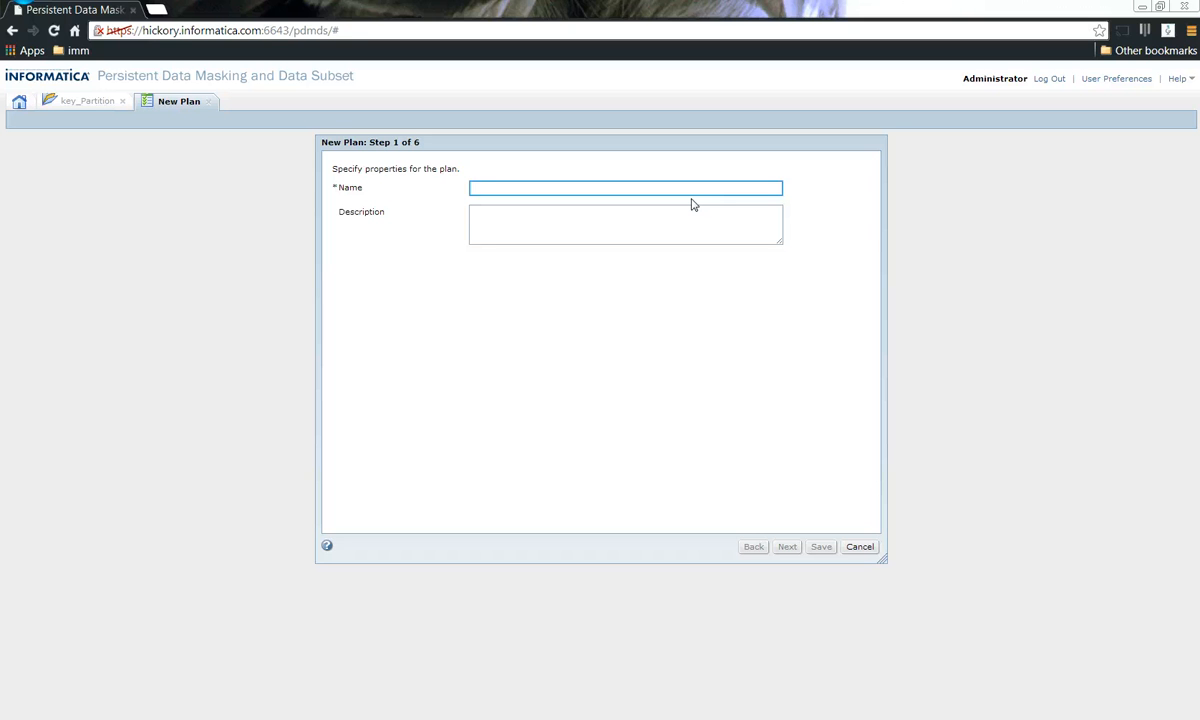
text(plan_KeyRangePar)
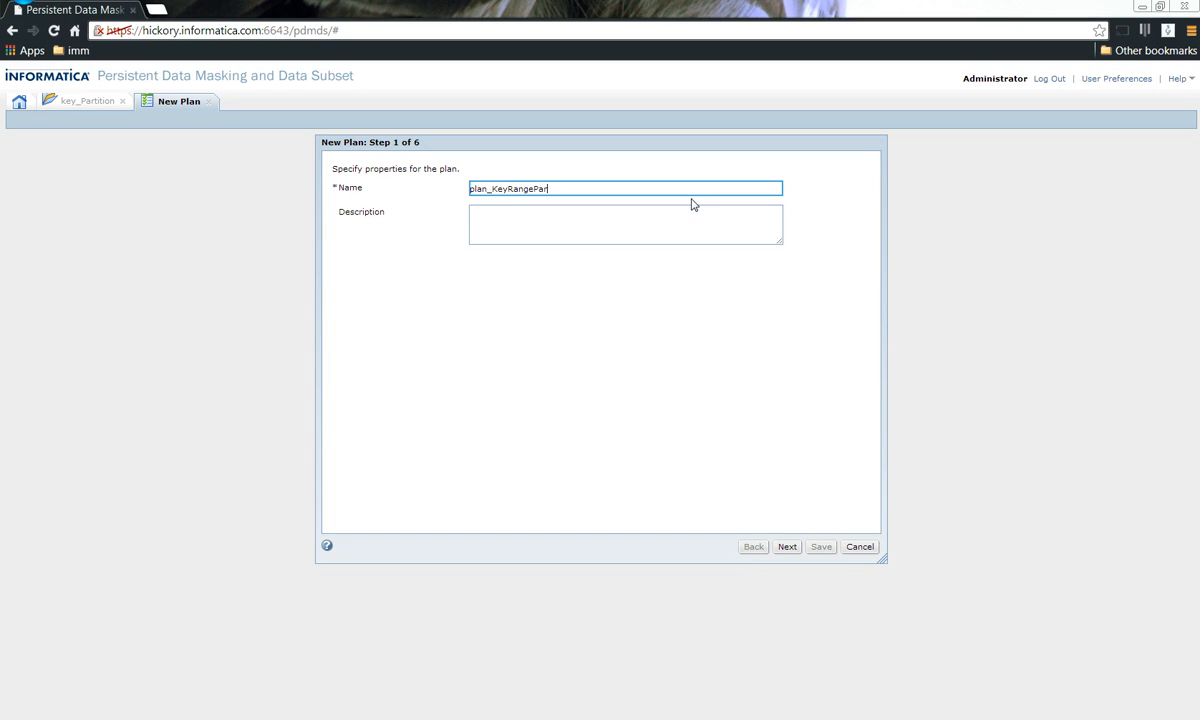
click(624, 224)
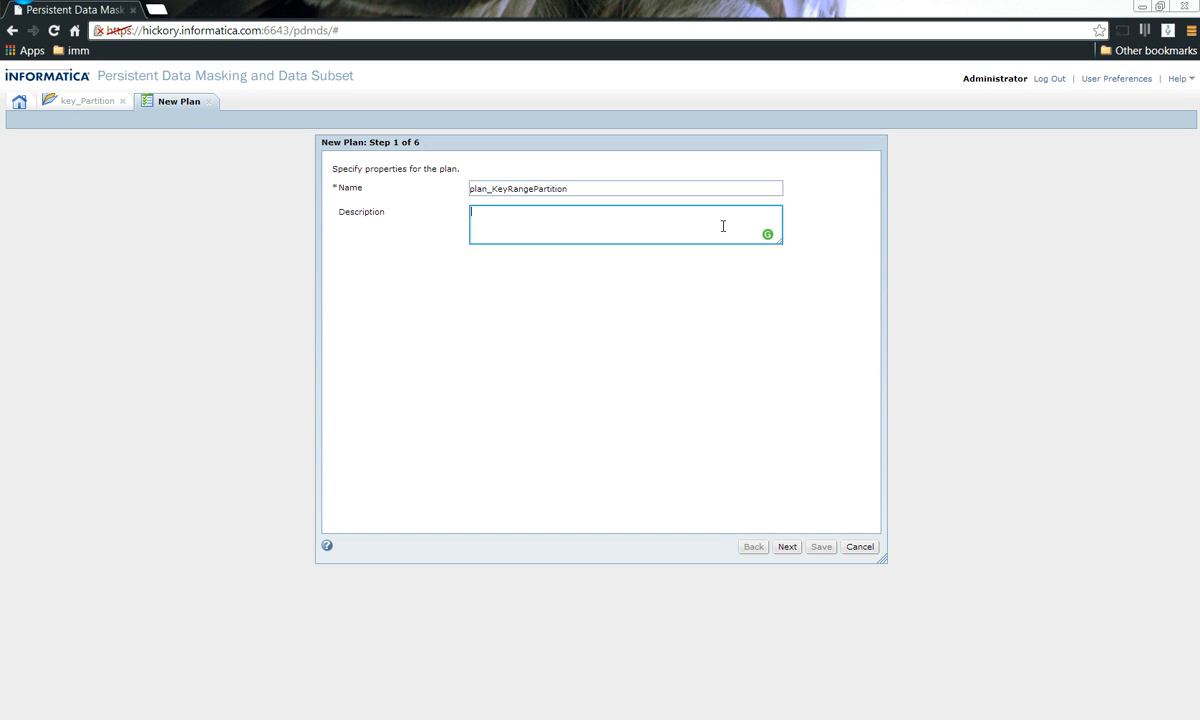
text(Demo for Key Range Partition)
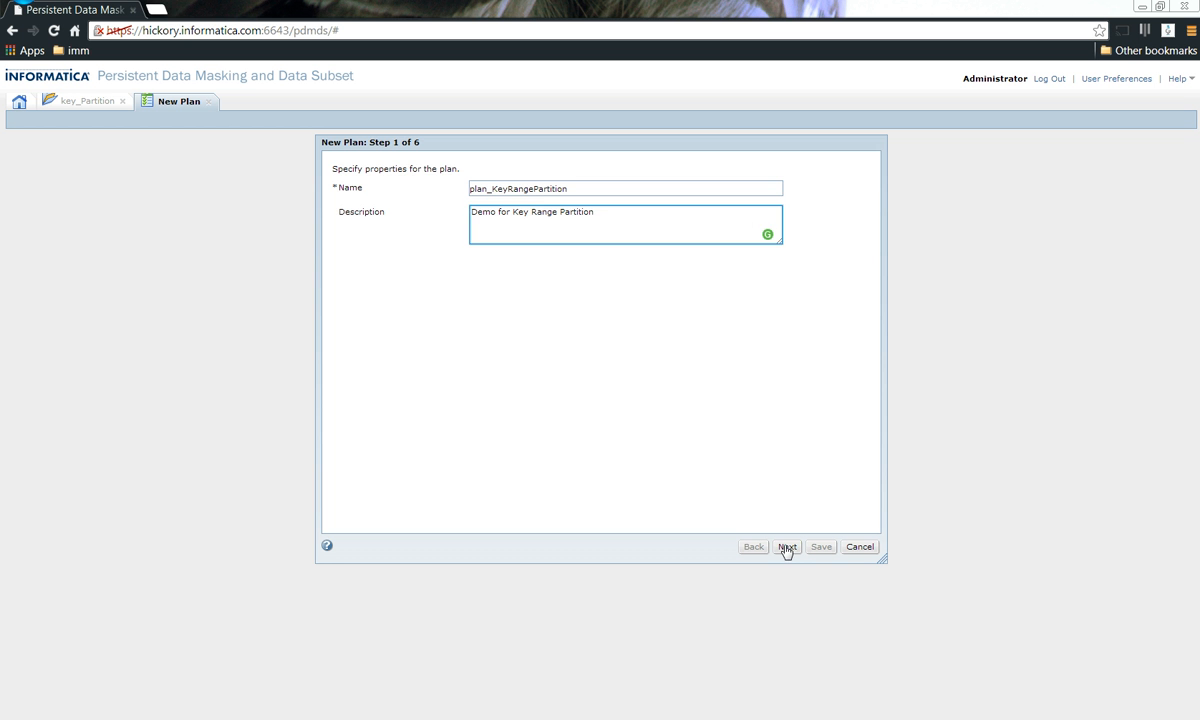
click(786, 546)
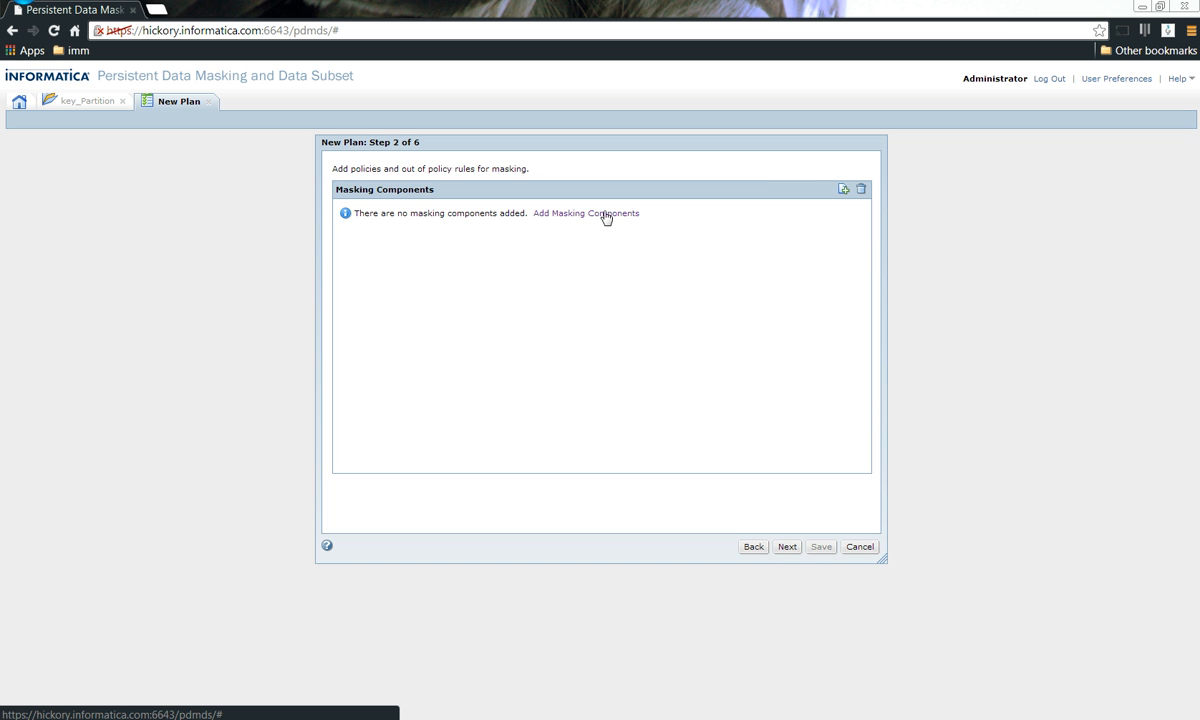
- Add the keyMasking rule as the plan's masking component and continue past steps 3 and 4
click(584, 212)
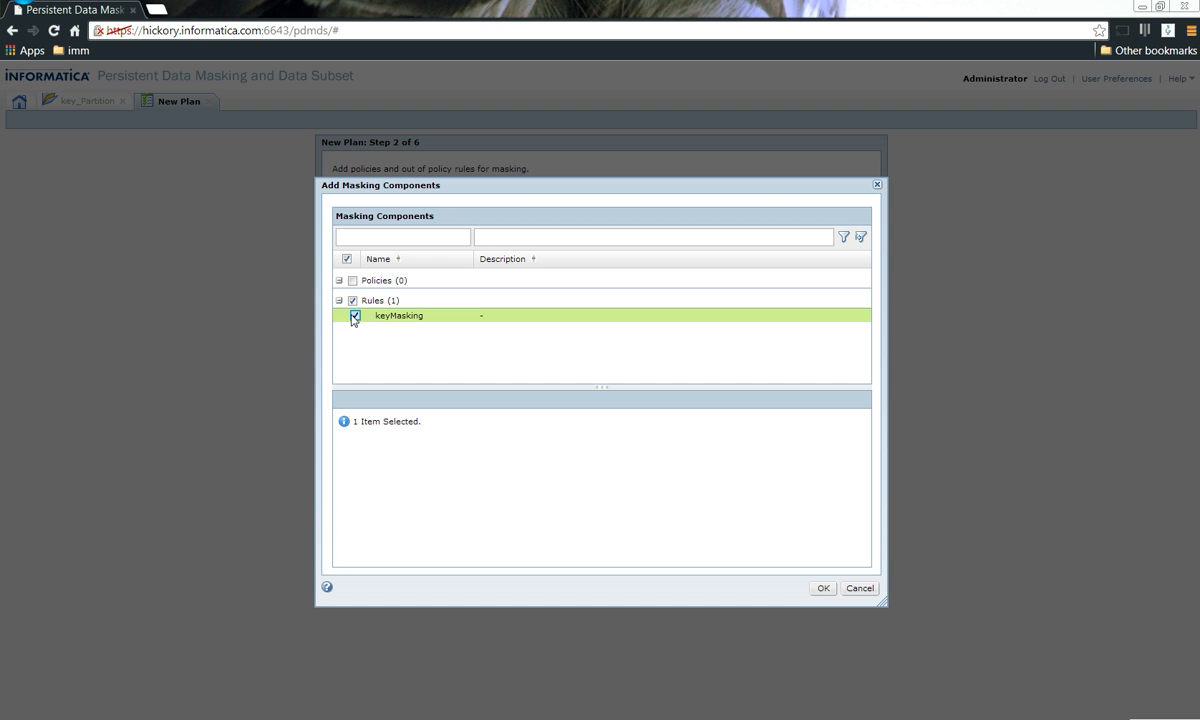
click(824, 588)
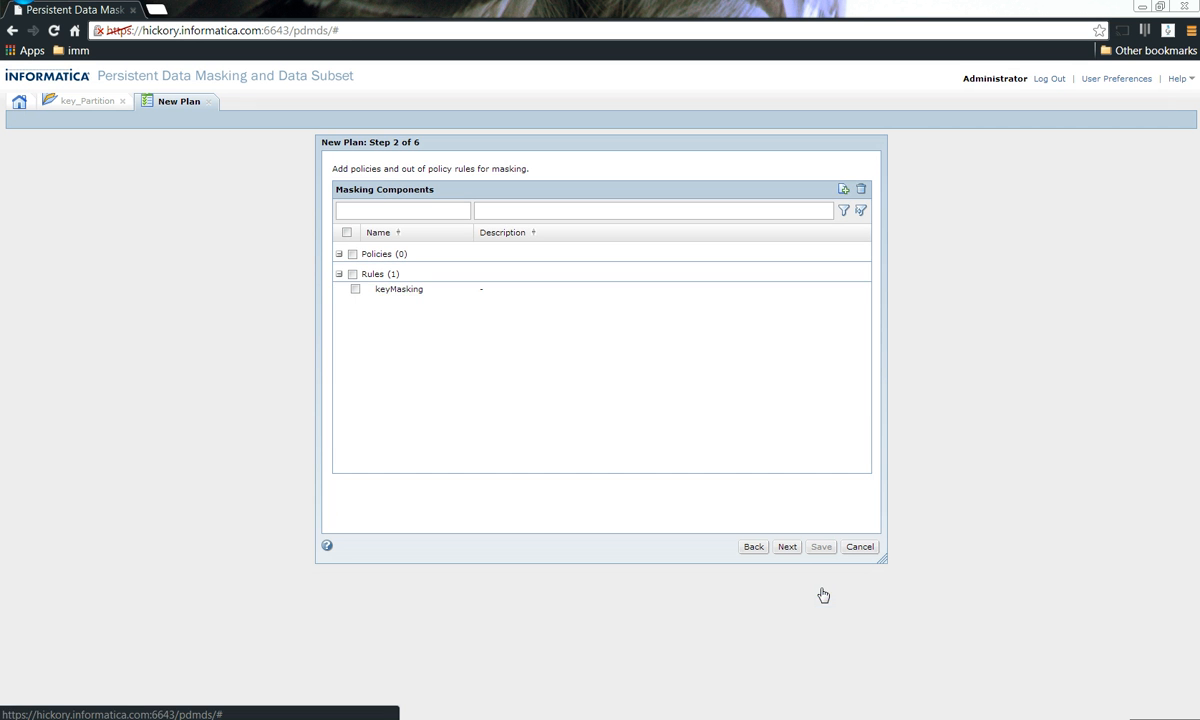
click(788, 548)
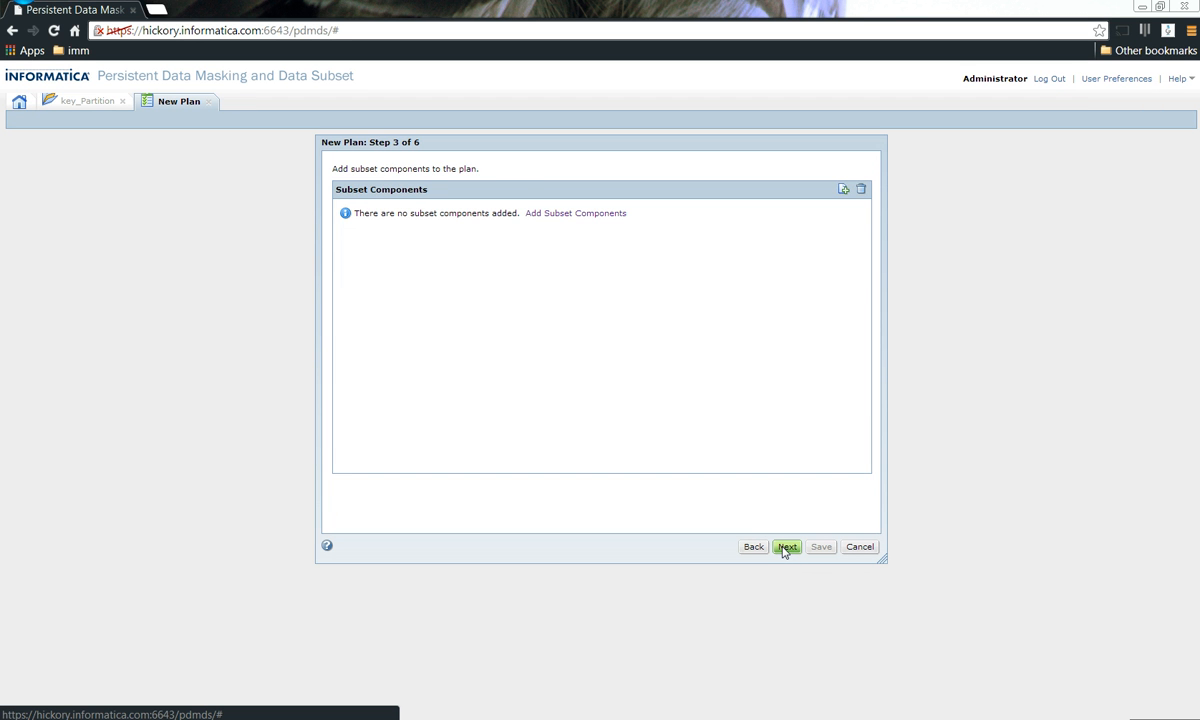
click(788, 548)
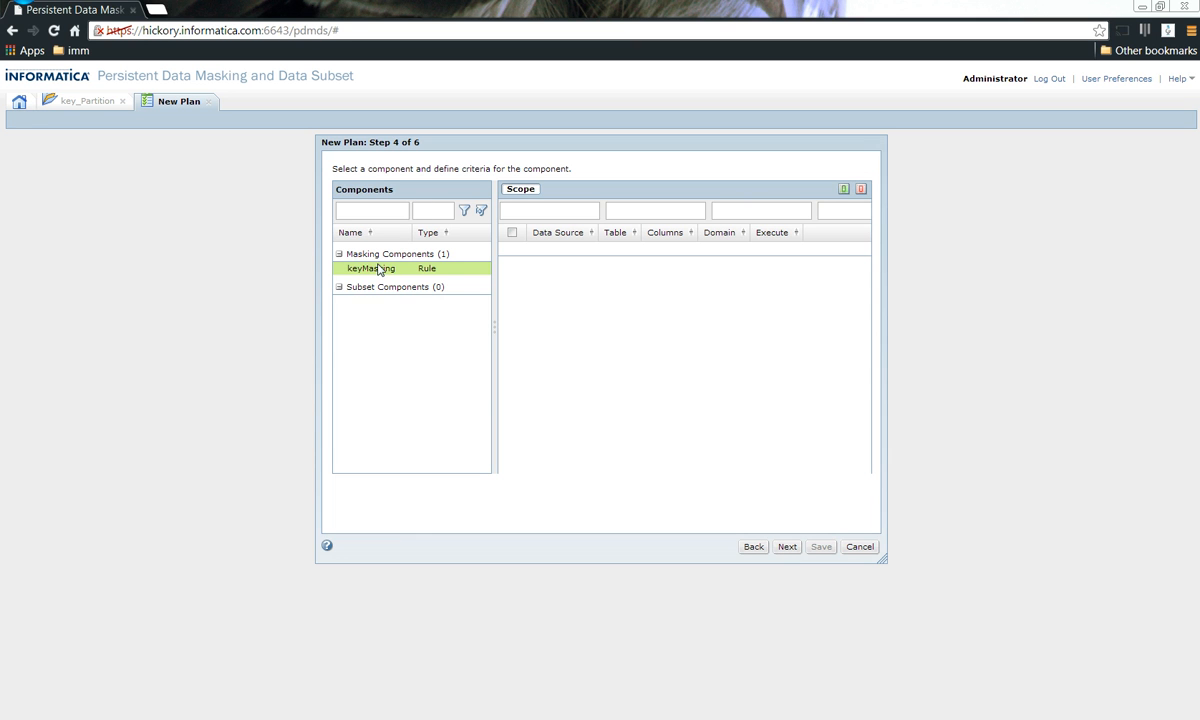
double_click(372, 268)
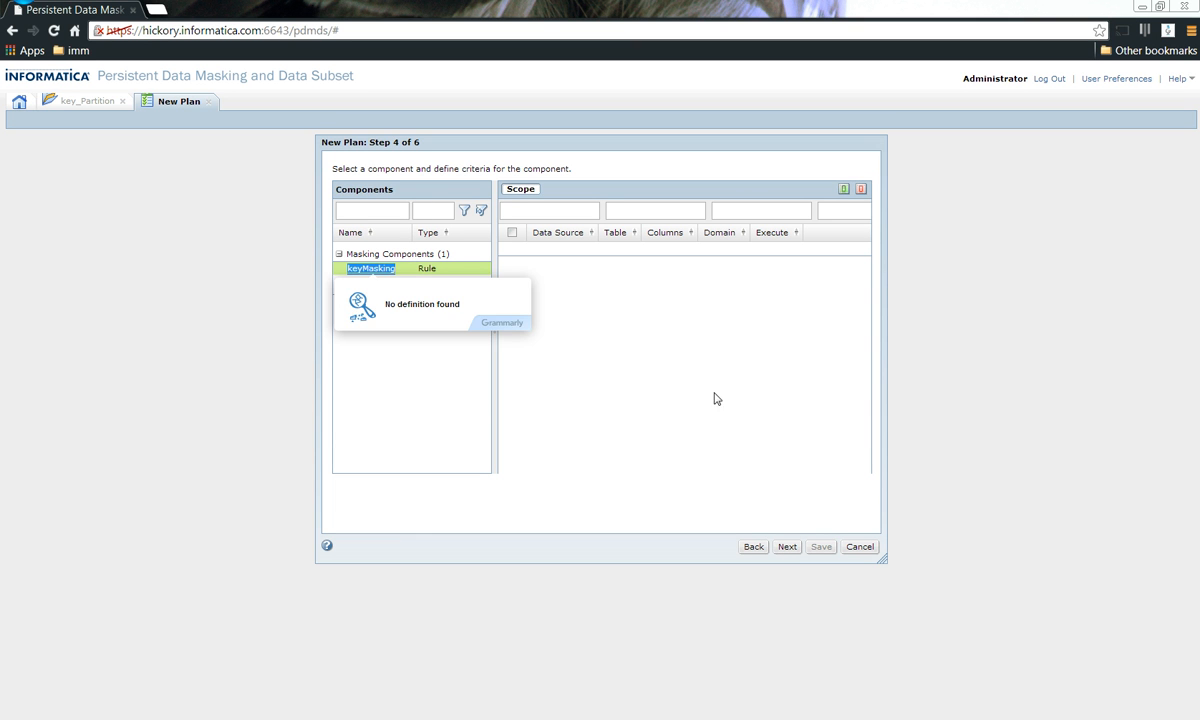
click(788, 546)
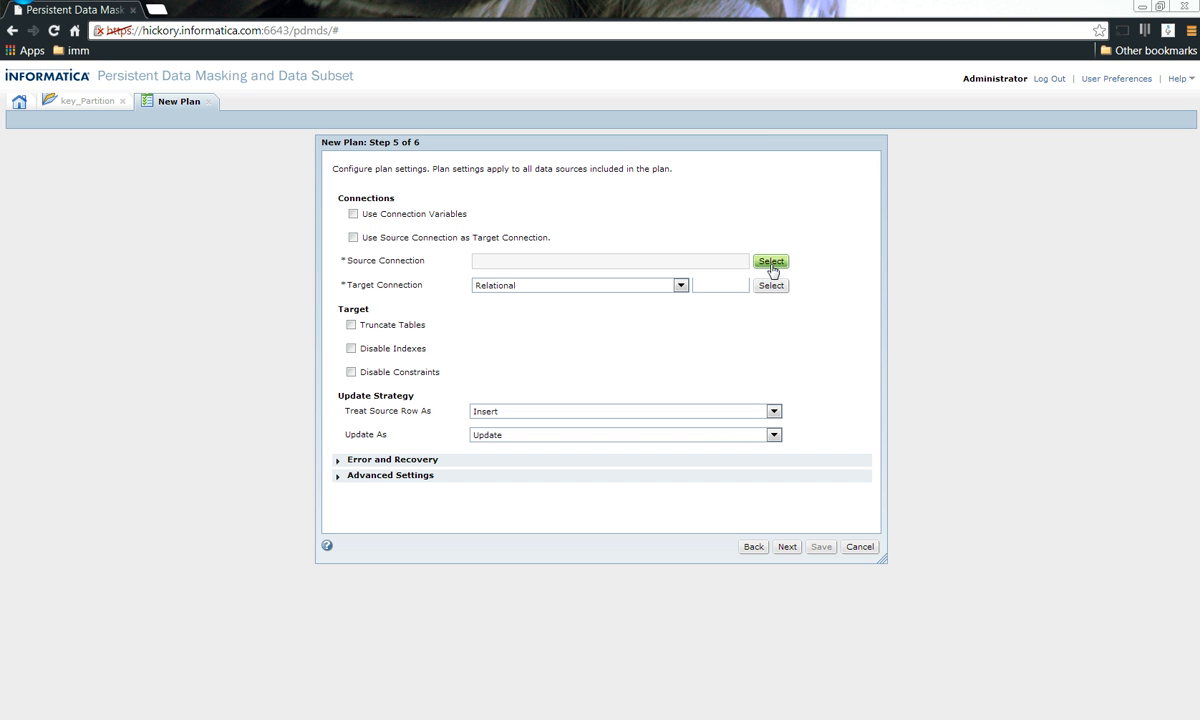
- Set americkac as source and americkac_Target as target connection, review advanced settings, reach step 6
click(772, 260)
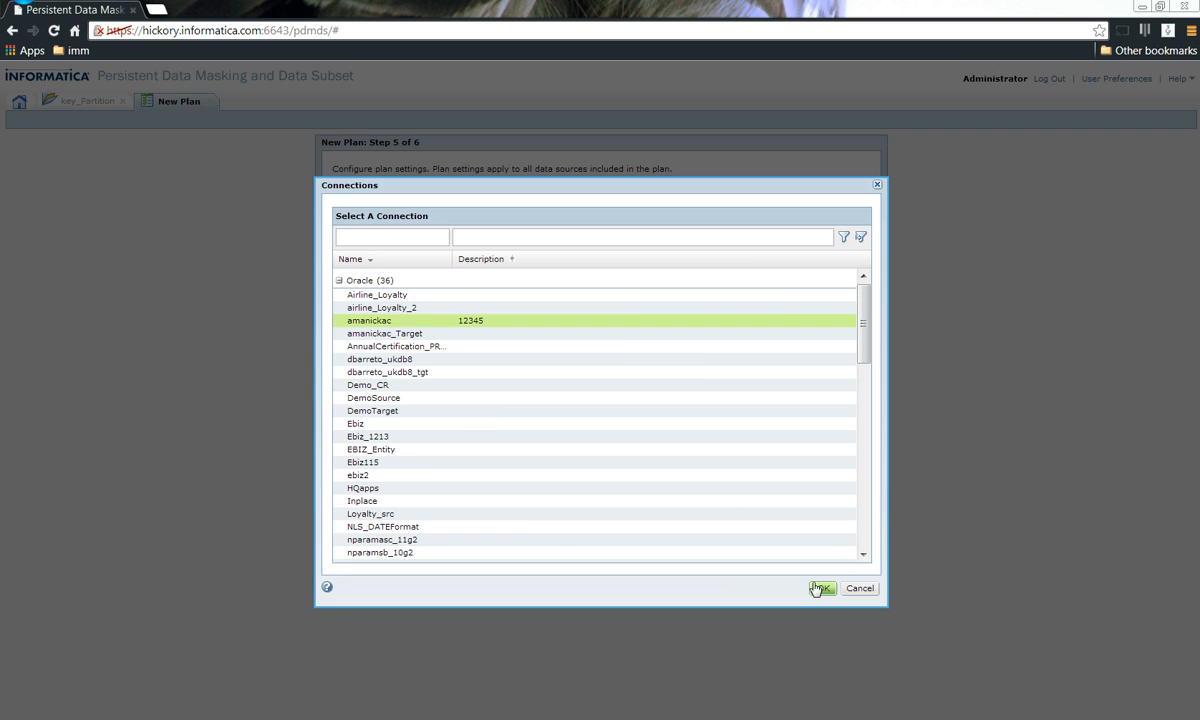
click(822, 588)
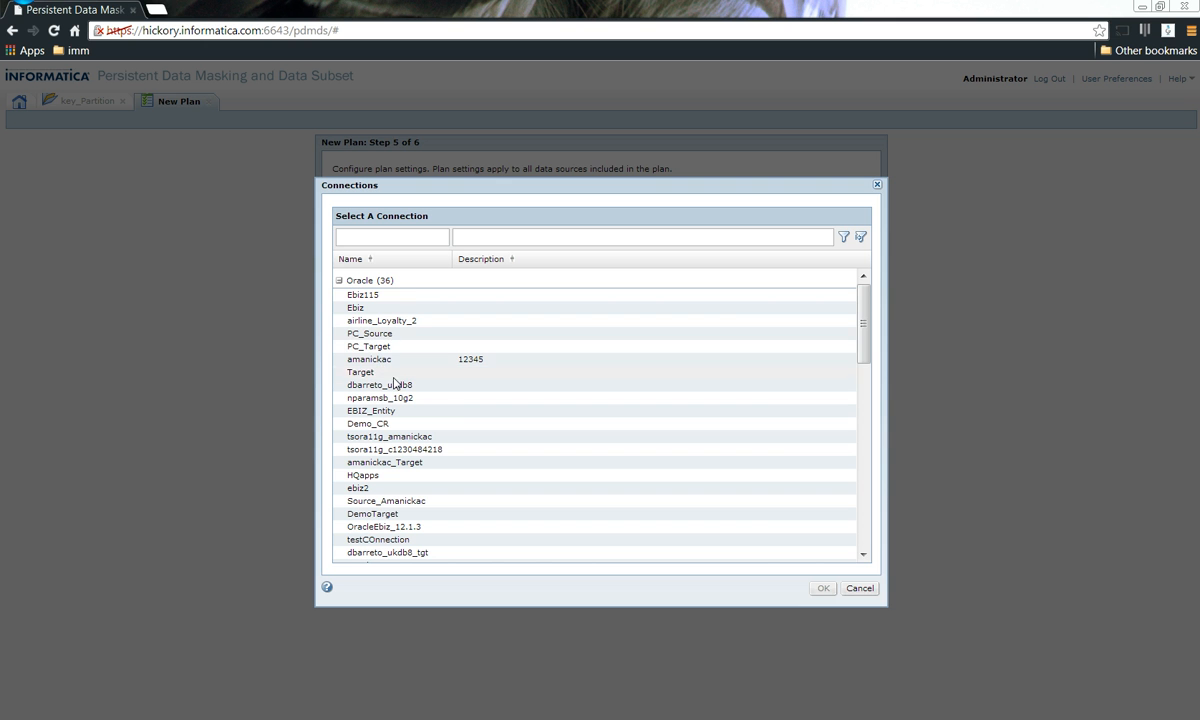
click(368, 260)
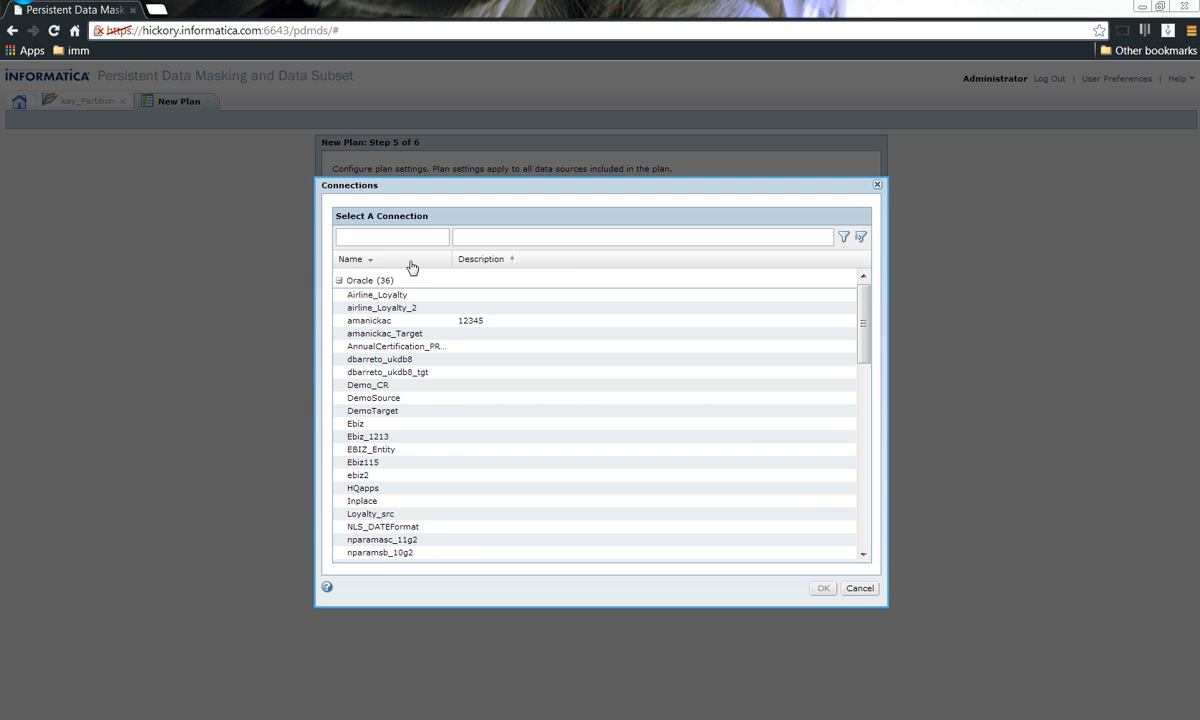
click(394, 332)
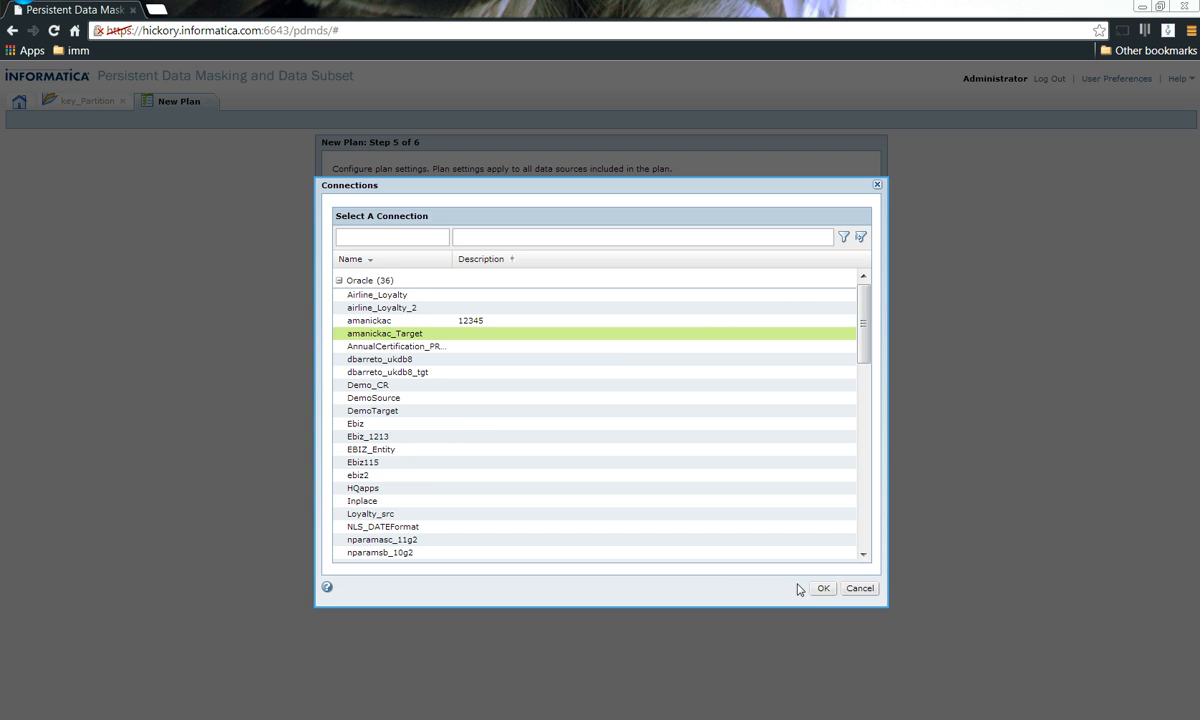
click(824, 588)
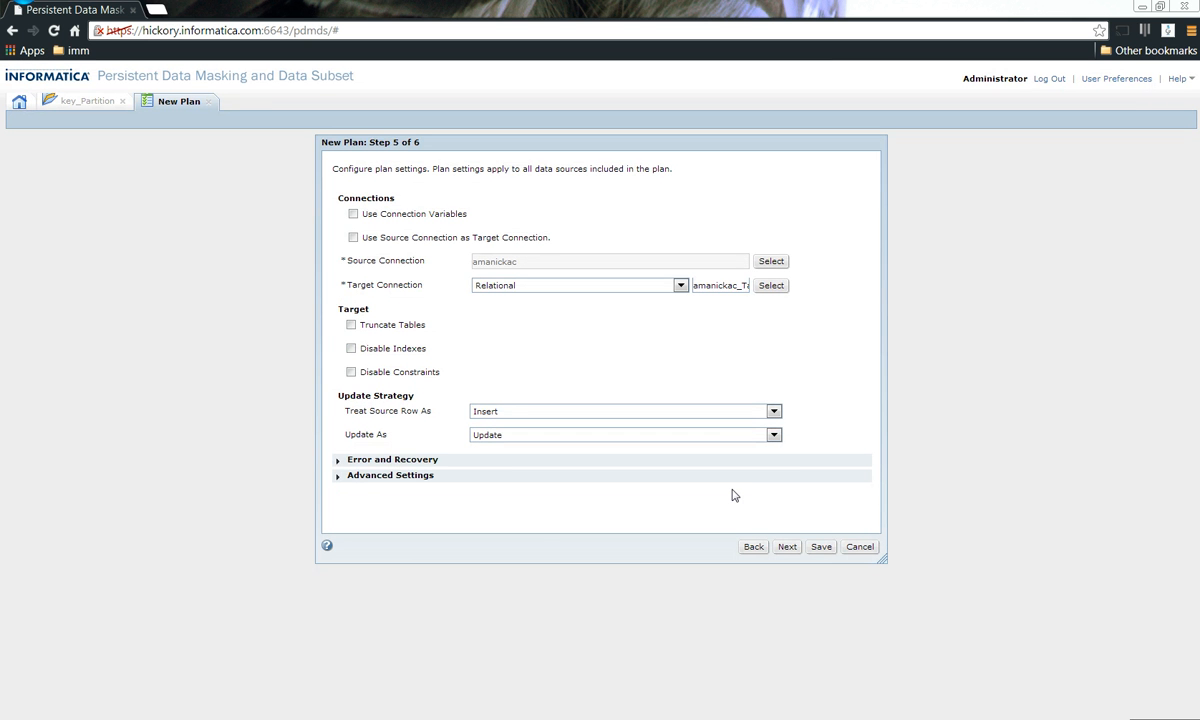
click(388, 474)
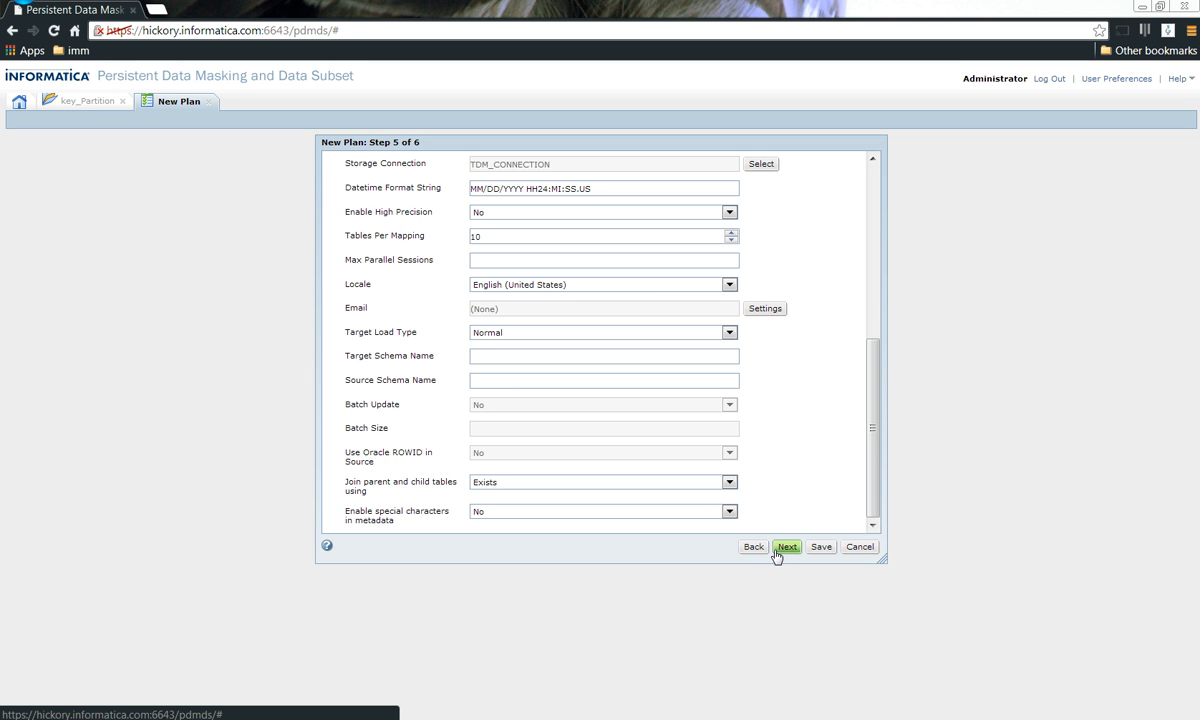
click(788, 546)
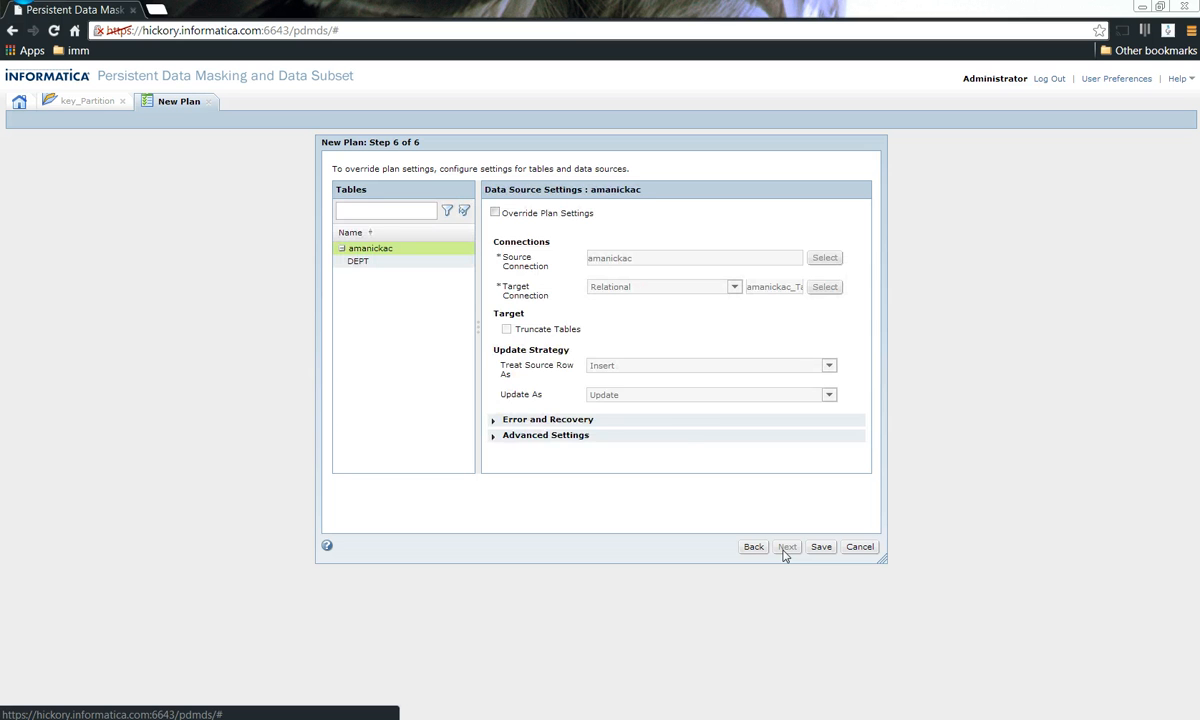
- Override the DEPT table's data source settings and reveal its partitioning options
click(358, 260)
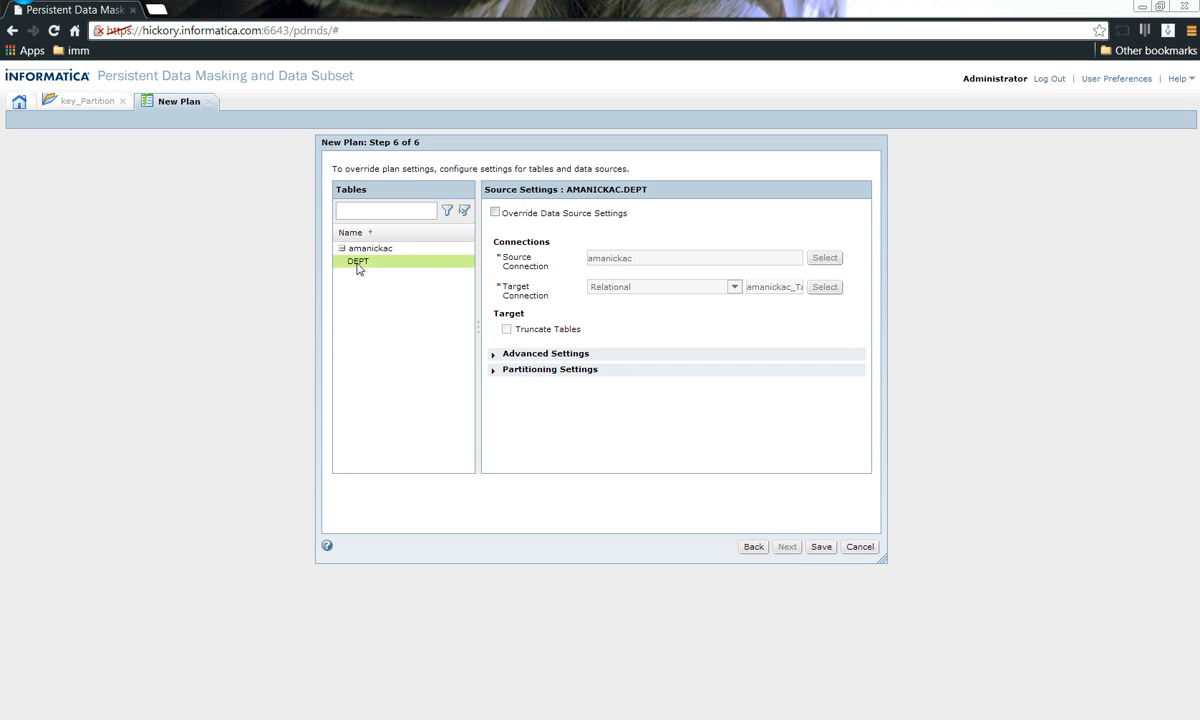
click(494, 212)
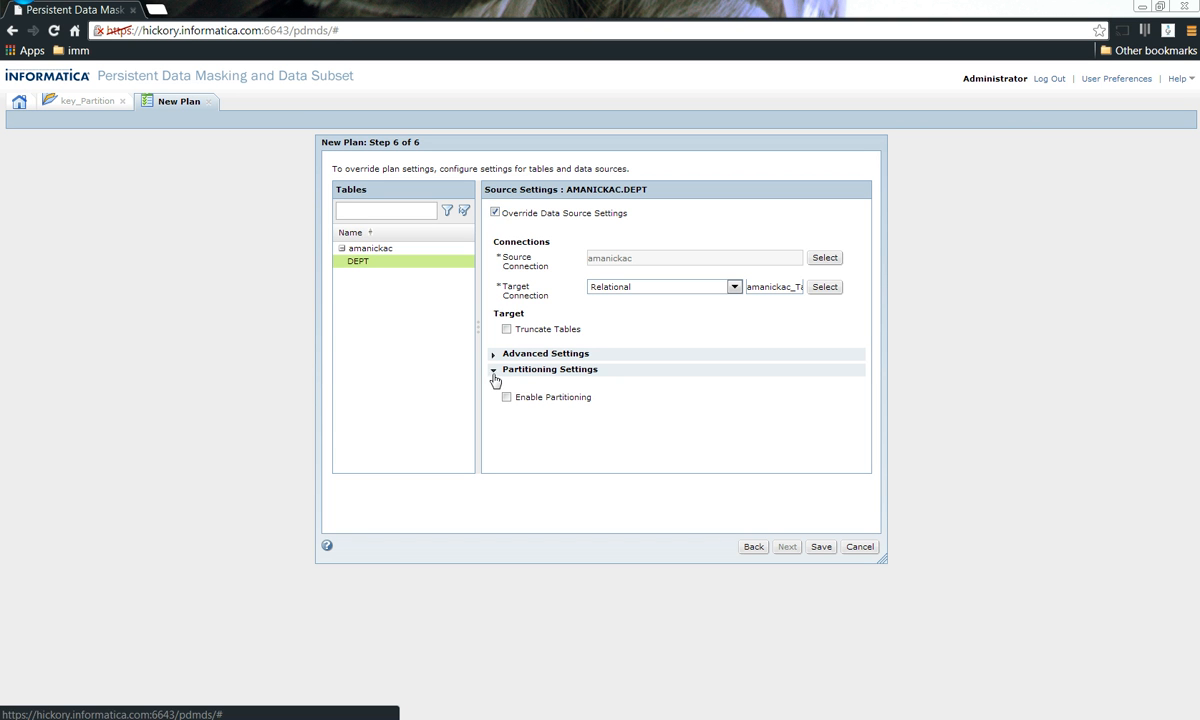
click(506, 396)
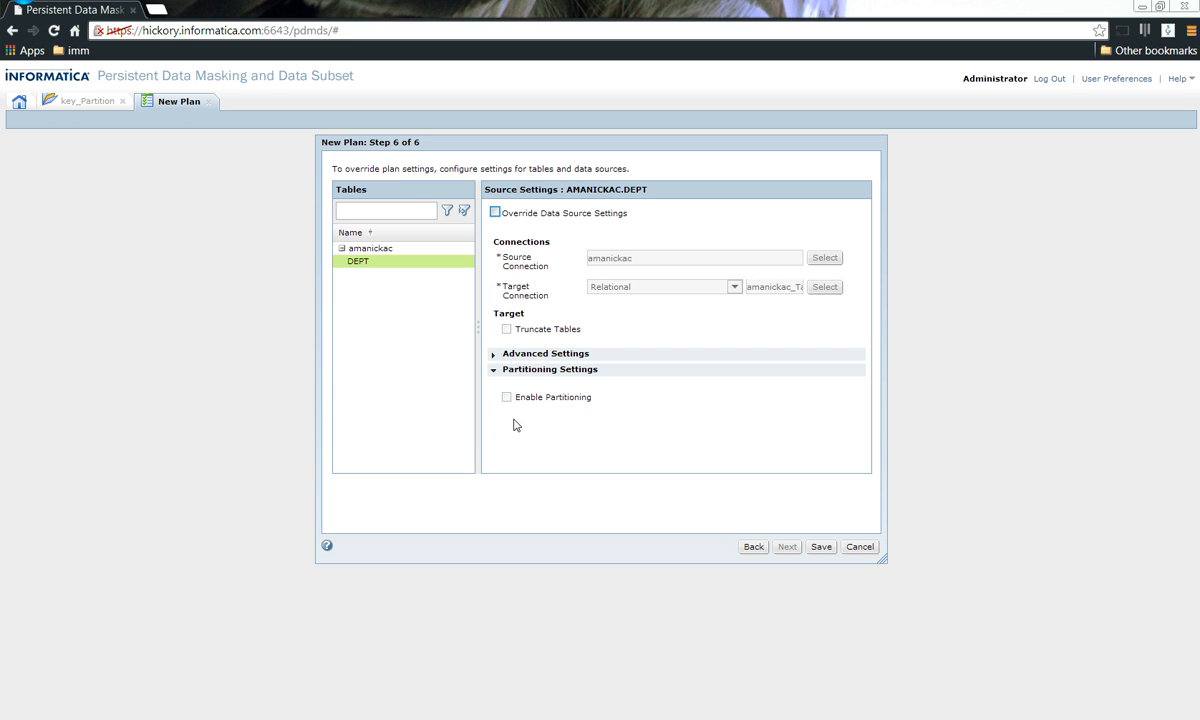
mouse_move(512, 412)
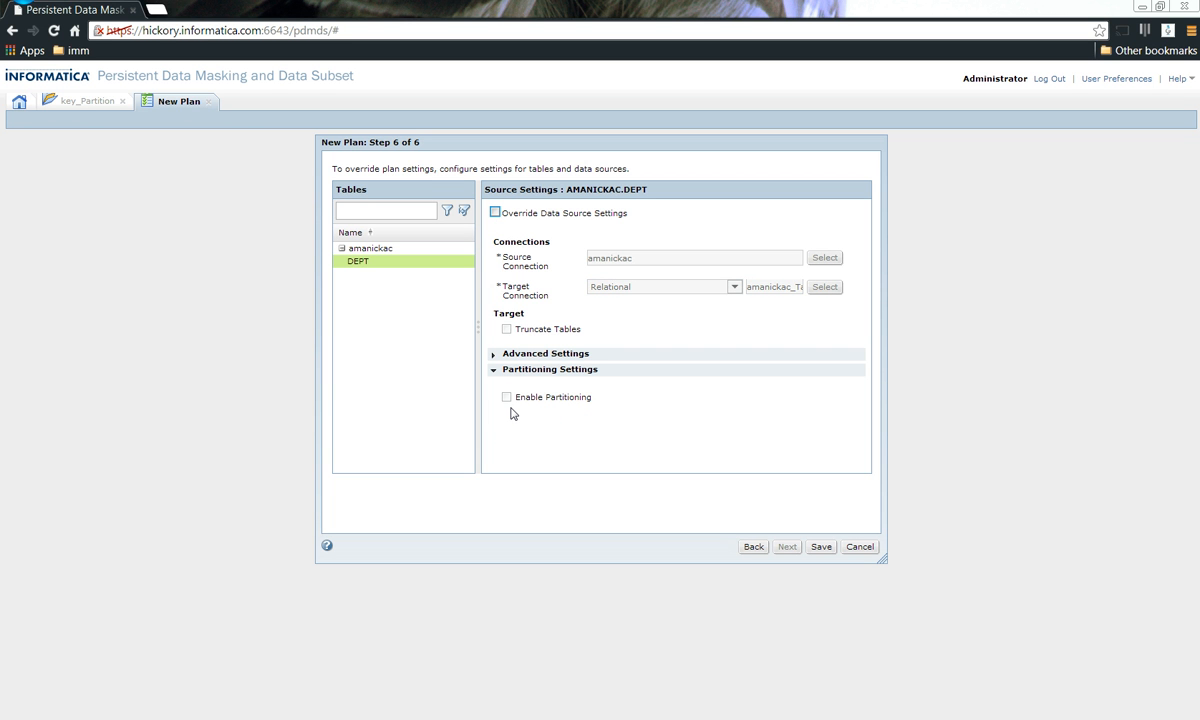
click(494, 212)
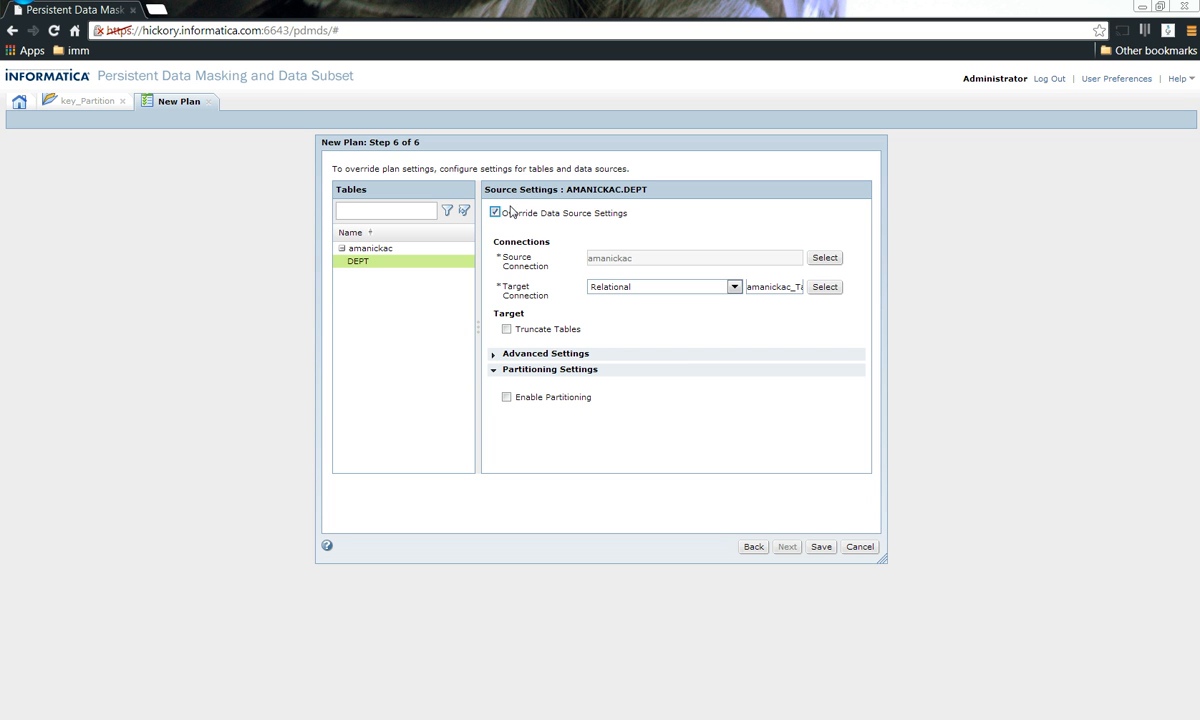
mouse_move(586, 228)
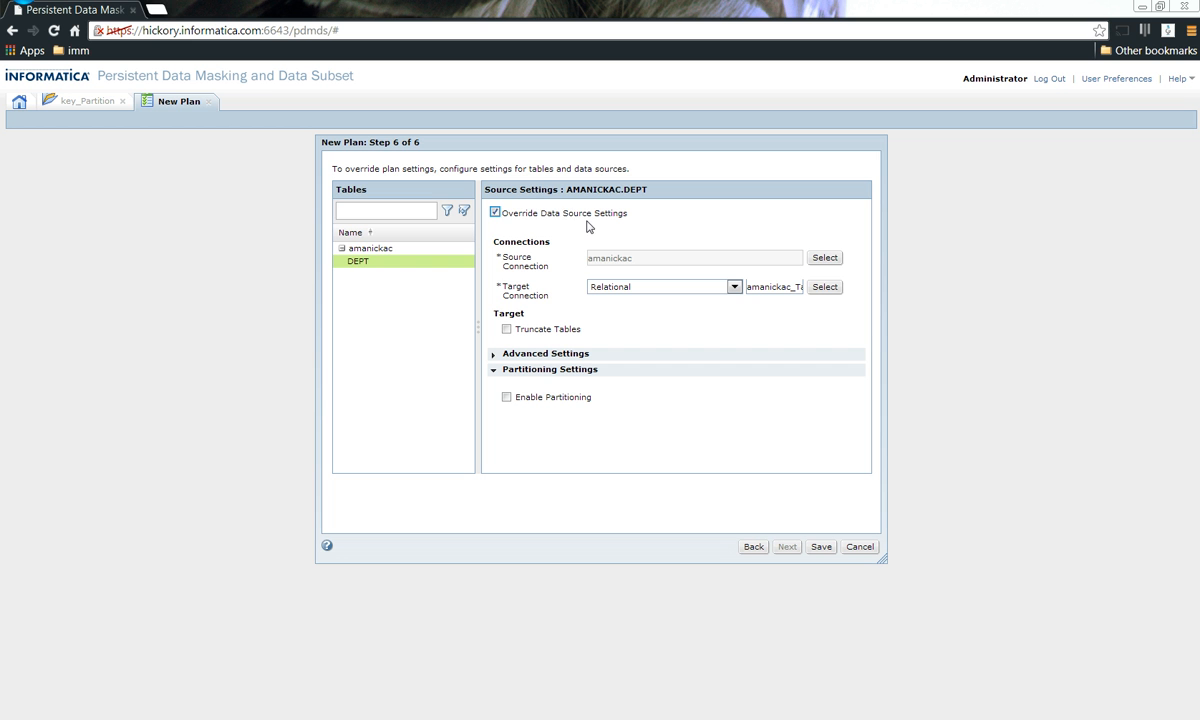
- Enable Key Range partitioning with 3 partitions for DEPT and bring up its range settings
click(506, 396)
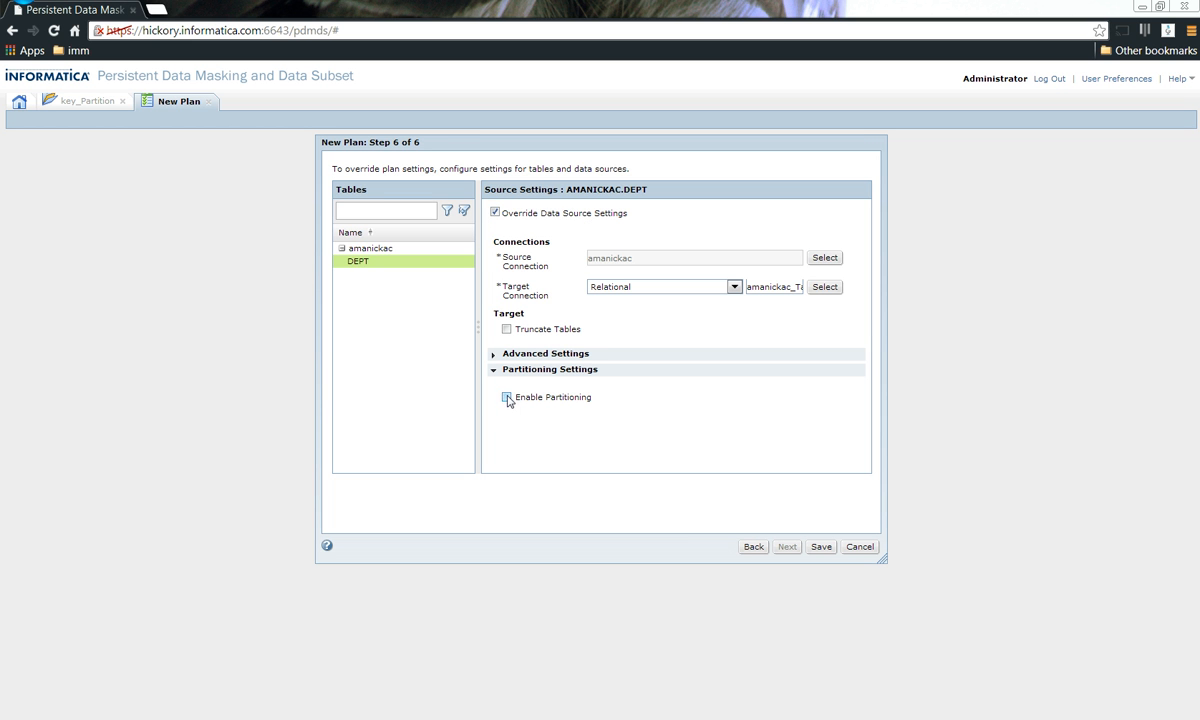
click(504, 396)
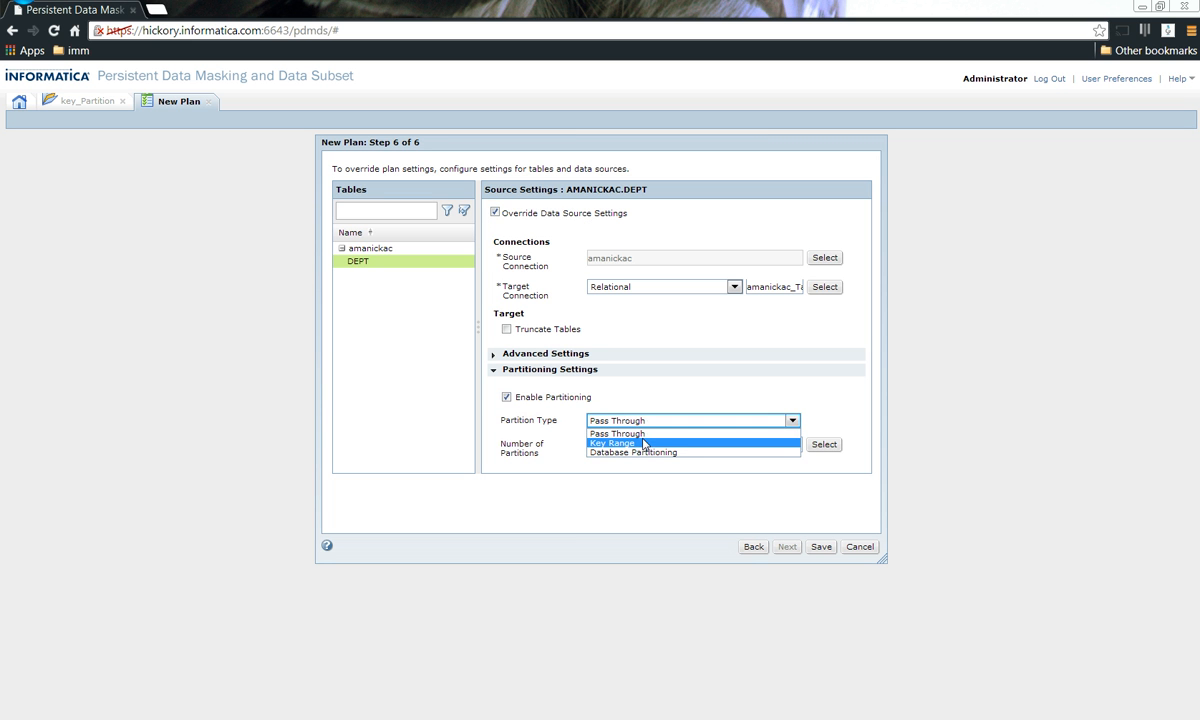
click(616, 442)
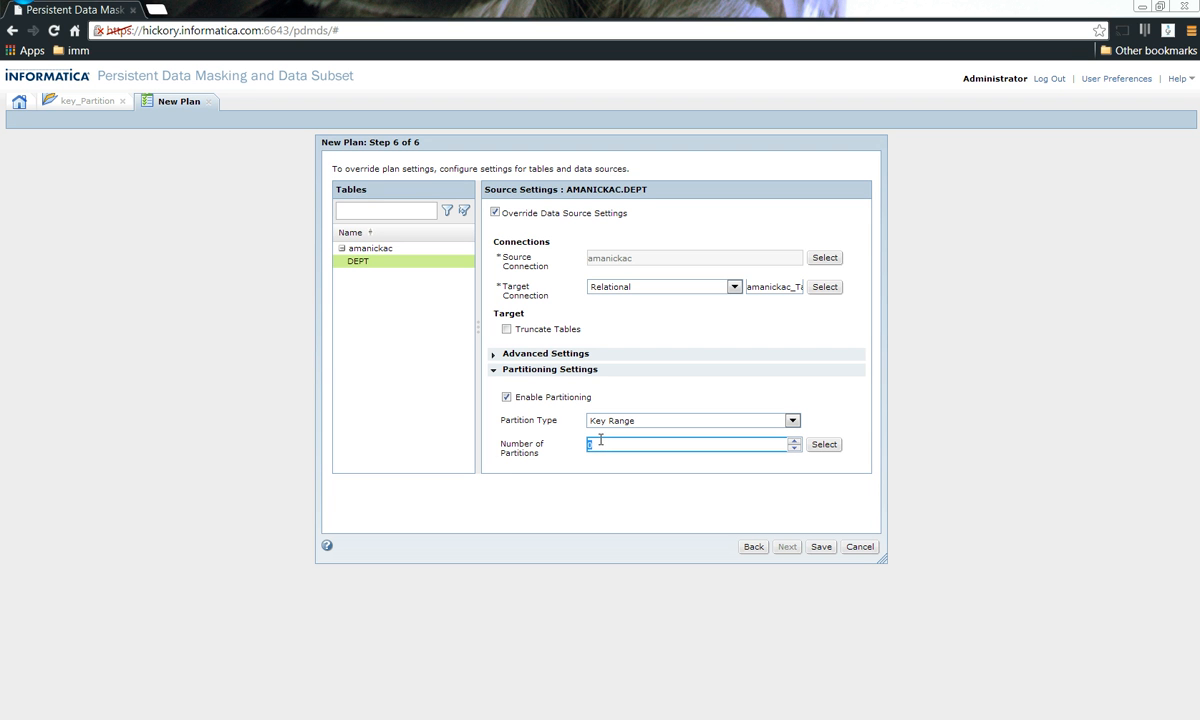
click(824, 444)
text(1)
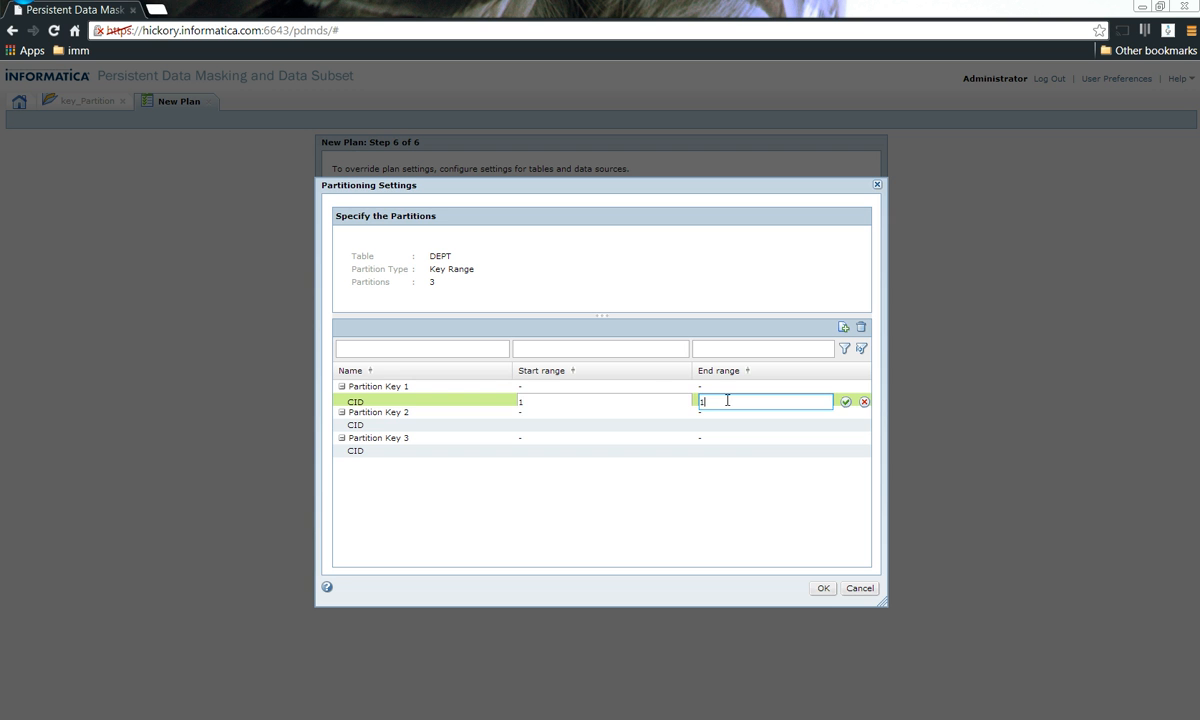
- Set DEPT's CID partition ranges to 1–1000, 1001–2000 and 2001–3000 and apply them
click(600, 428)
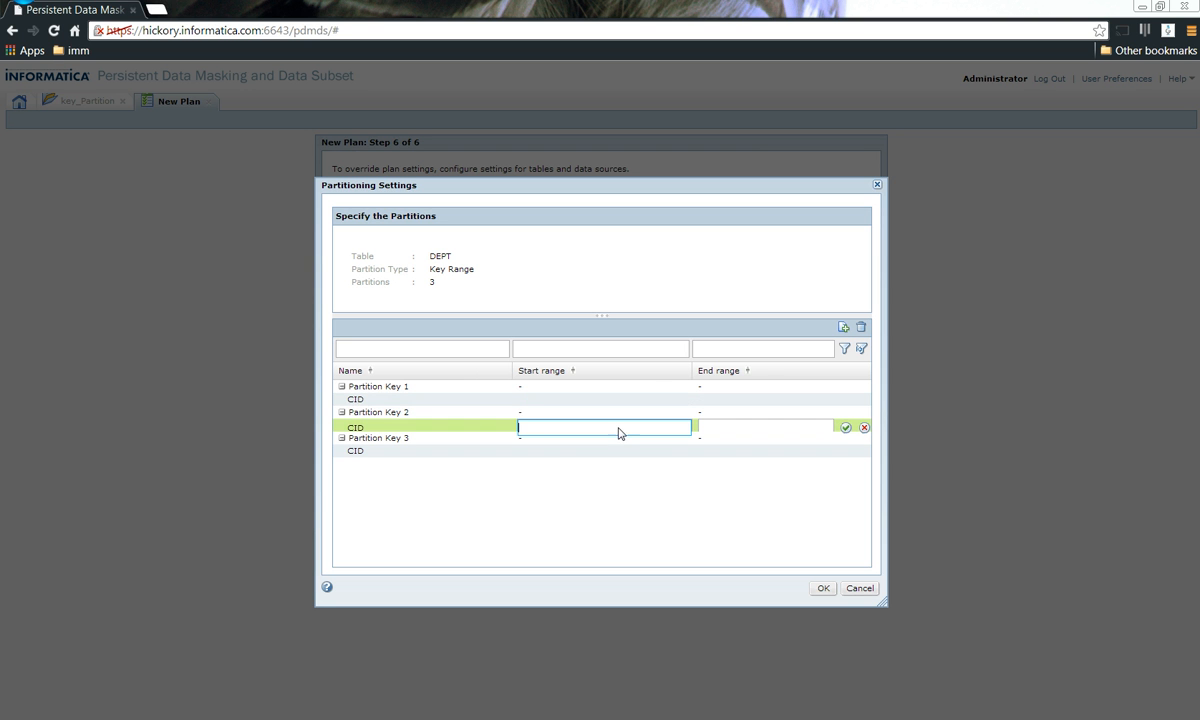
text(1001)
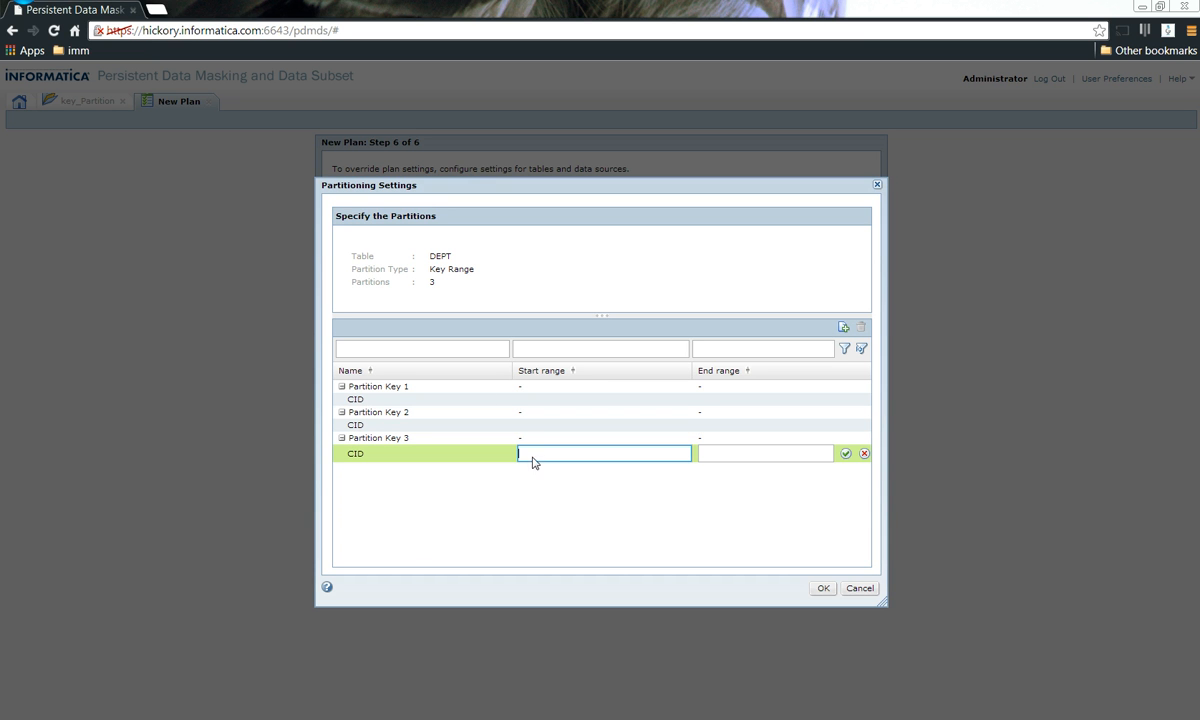
text(2001)
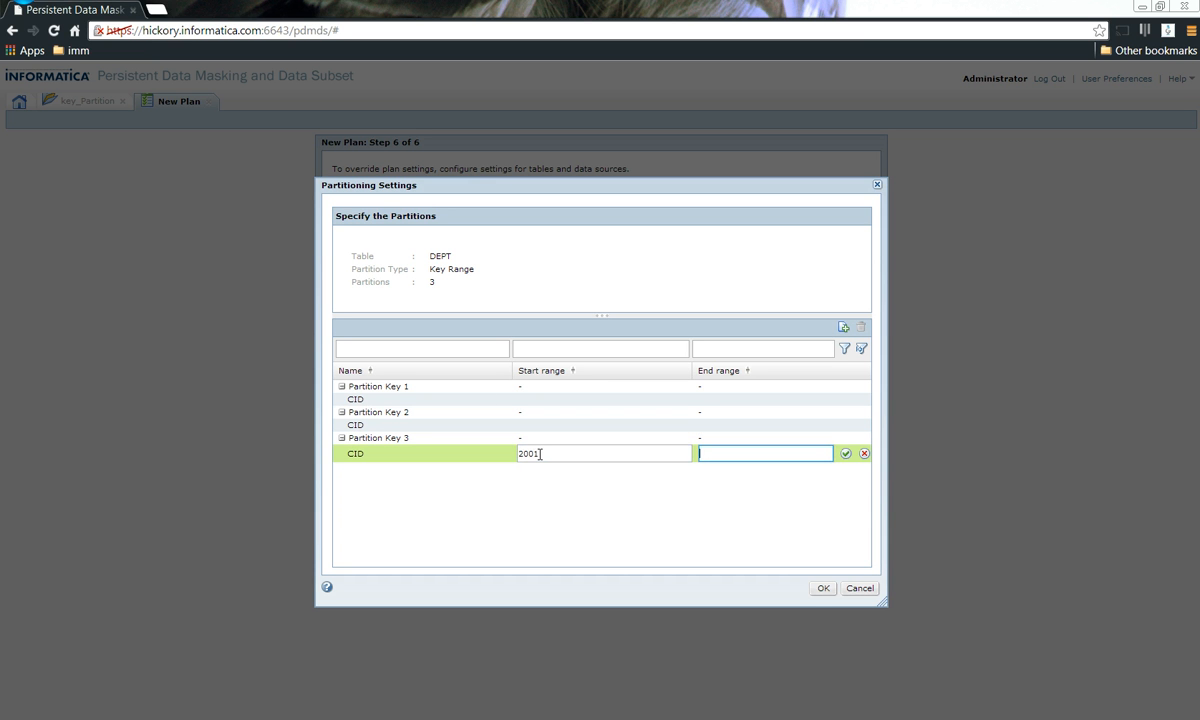
text(3000)
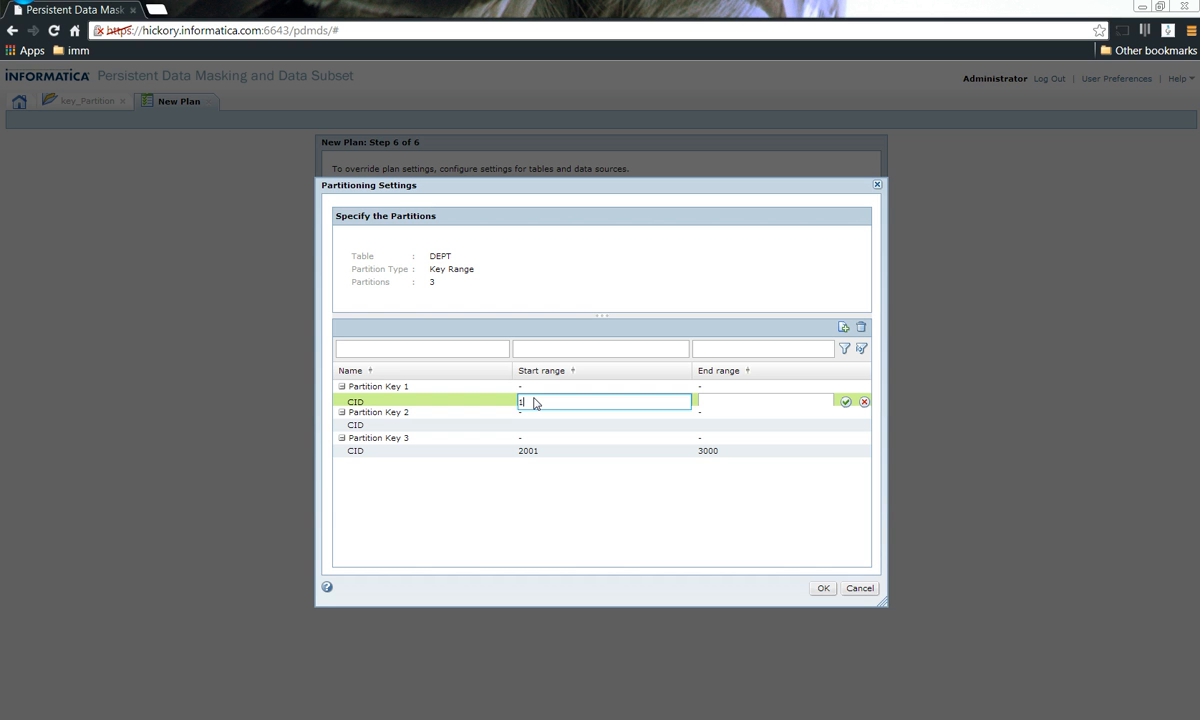
text(100)
click(762, 426)
text(2)
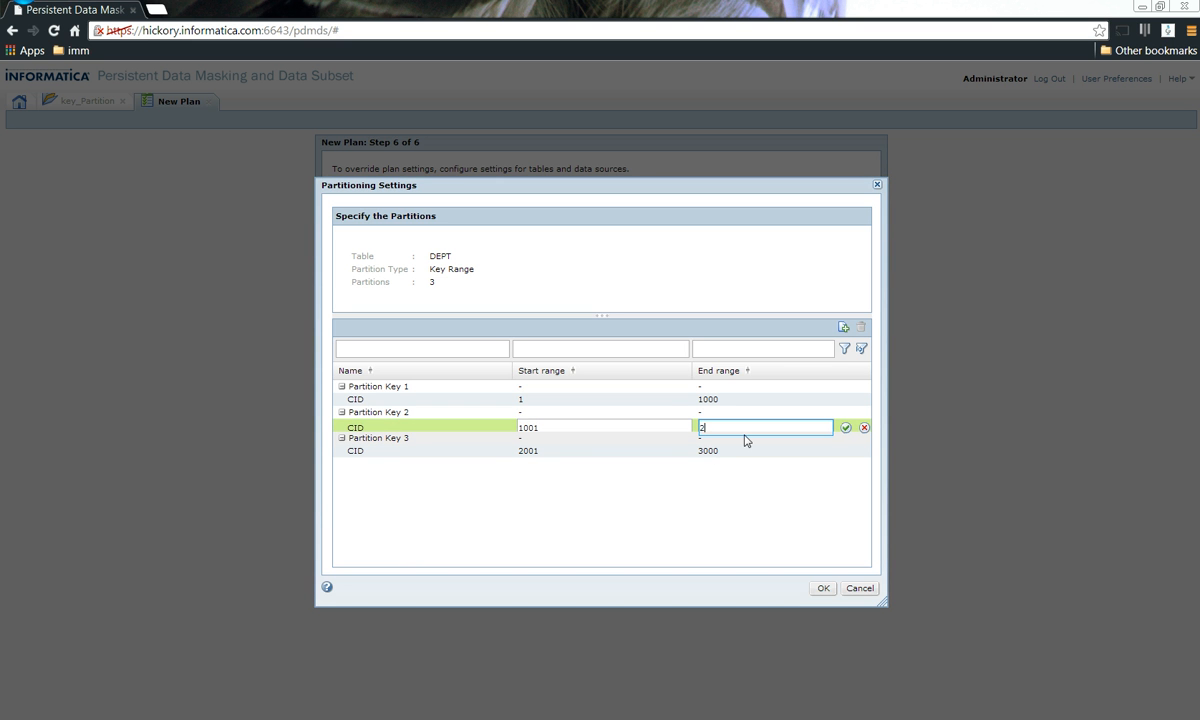
text(000)
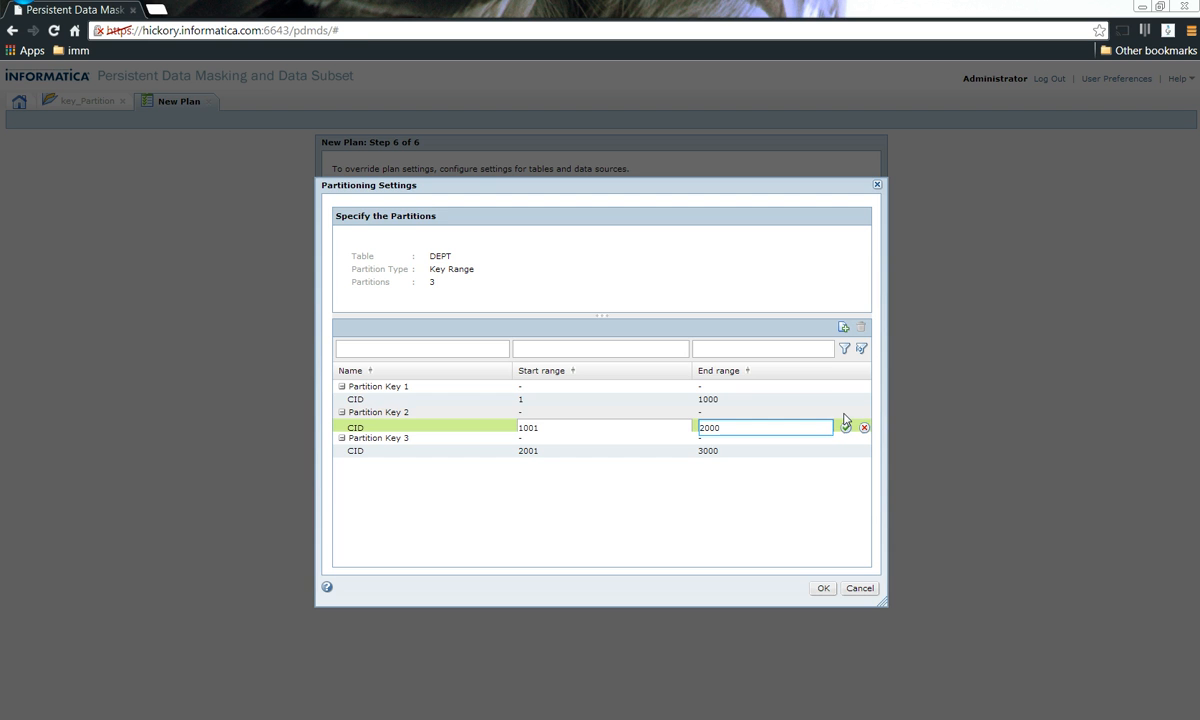
click(824, 588)
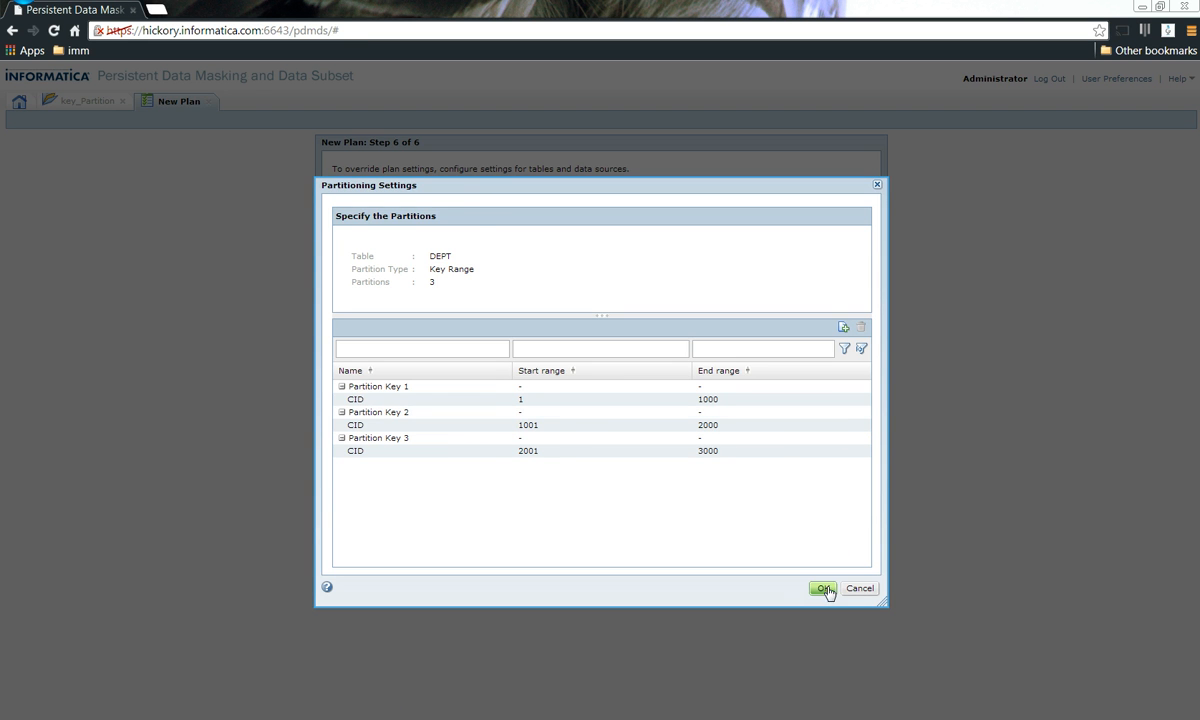
click(824, 588)
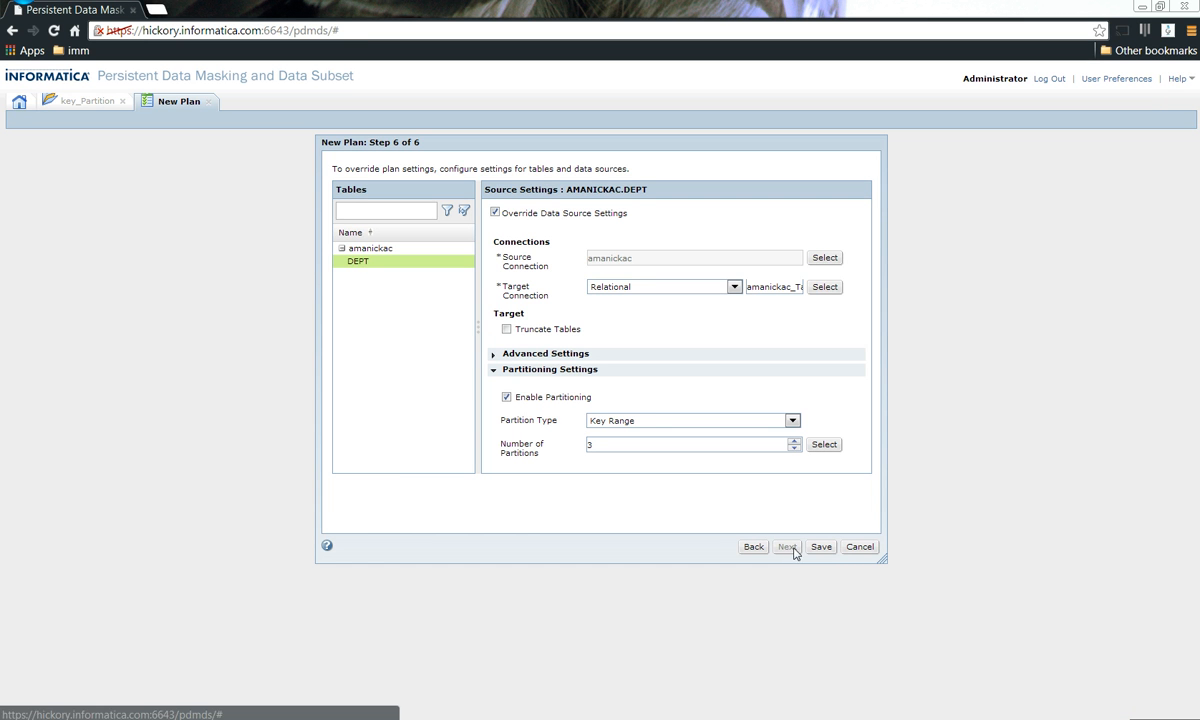
- Save plan_KeyRangePartition and generate its workflow with Schedule Now, confirming success
click(820, 546)
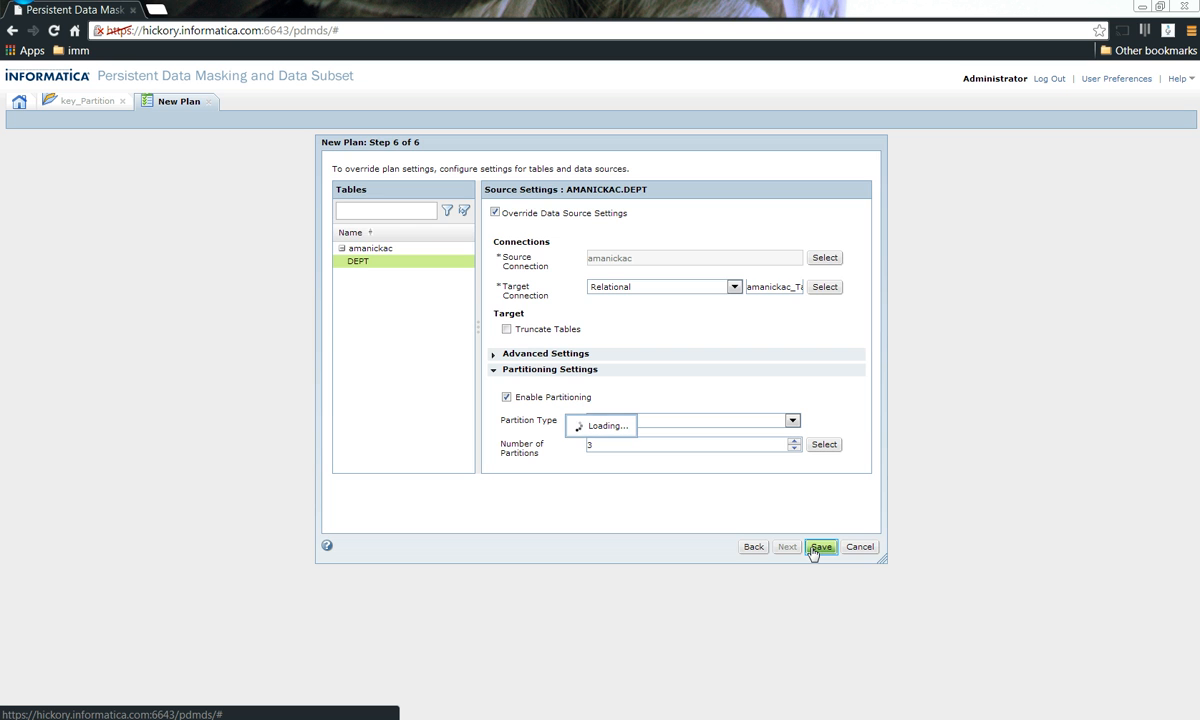
click(822, 546)
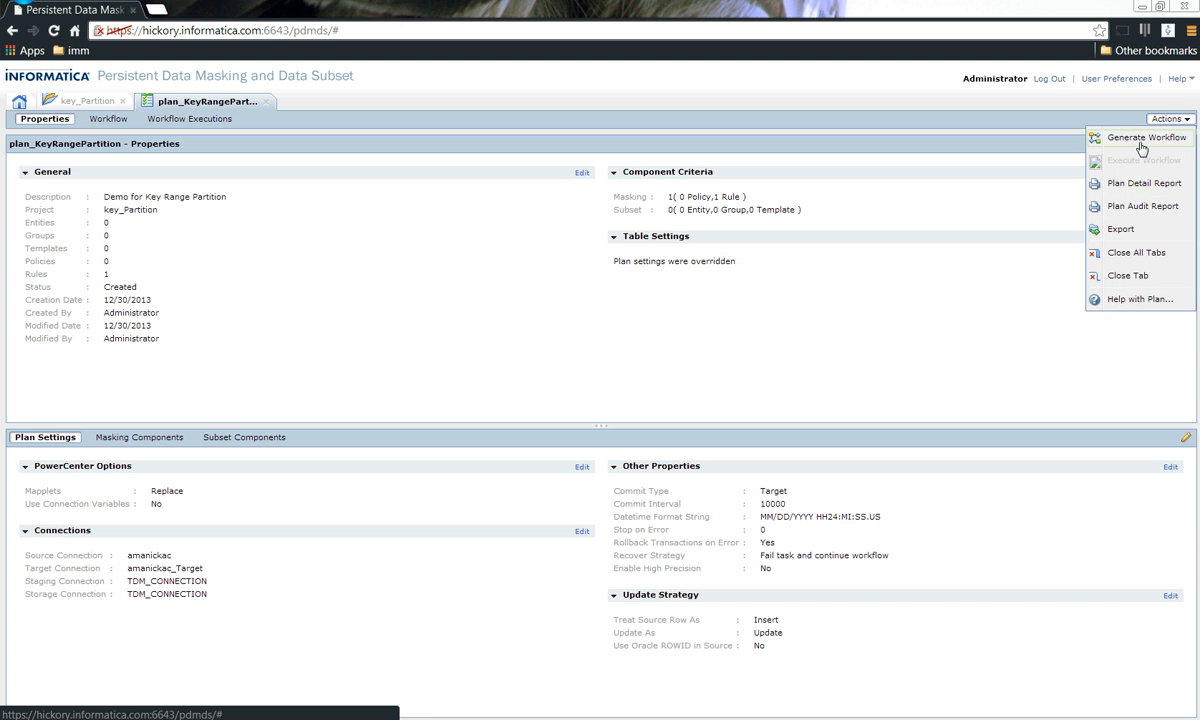
click(1142, 136)
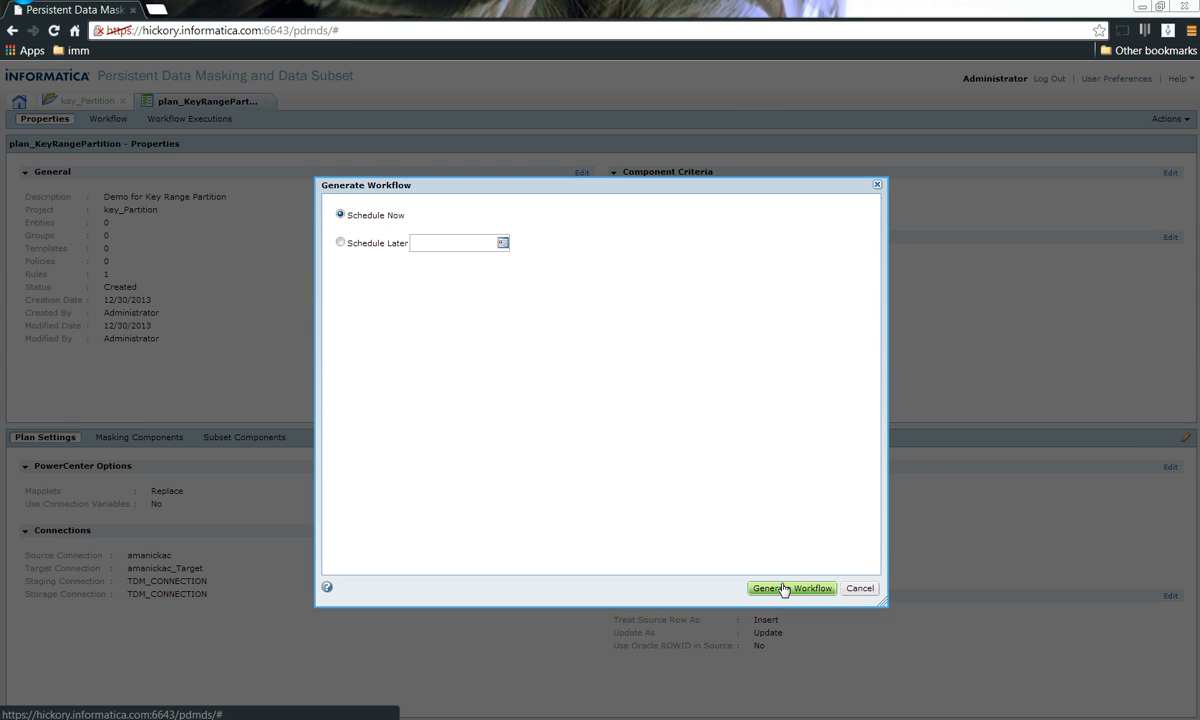
click(792, 588)
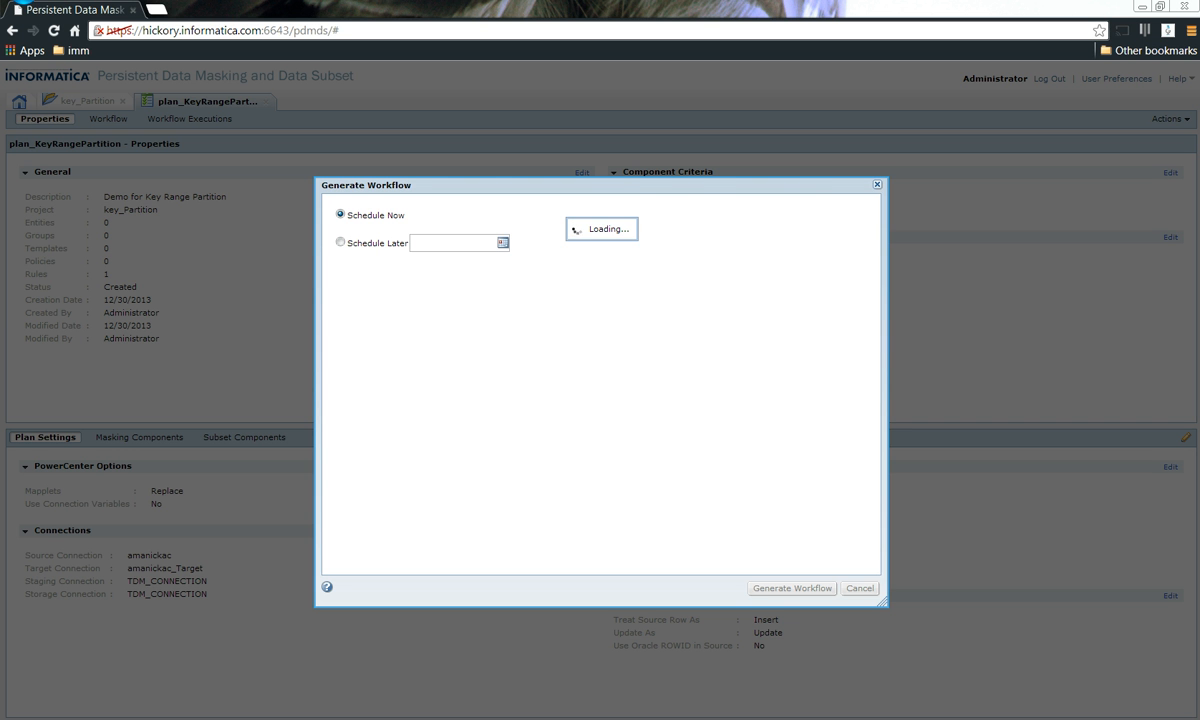
click(794, 588)
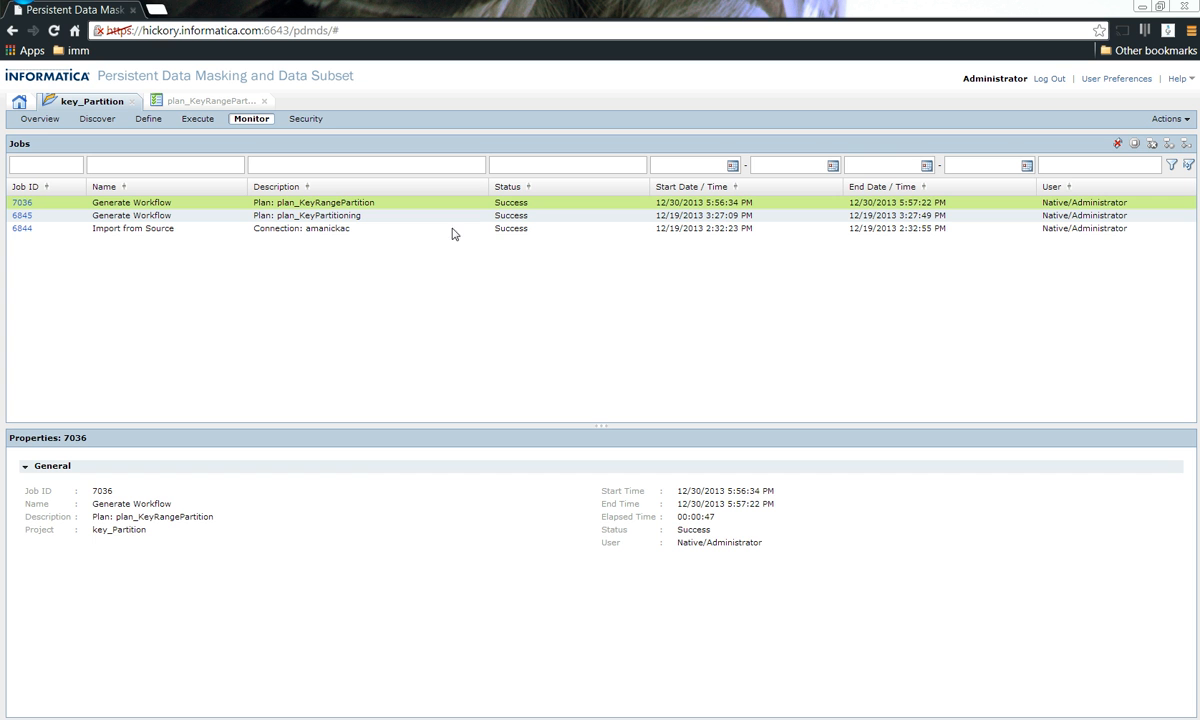
mouse_move(332, 200)
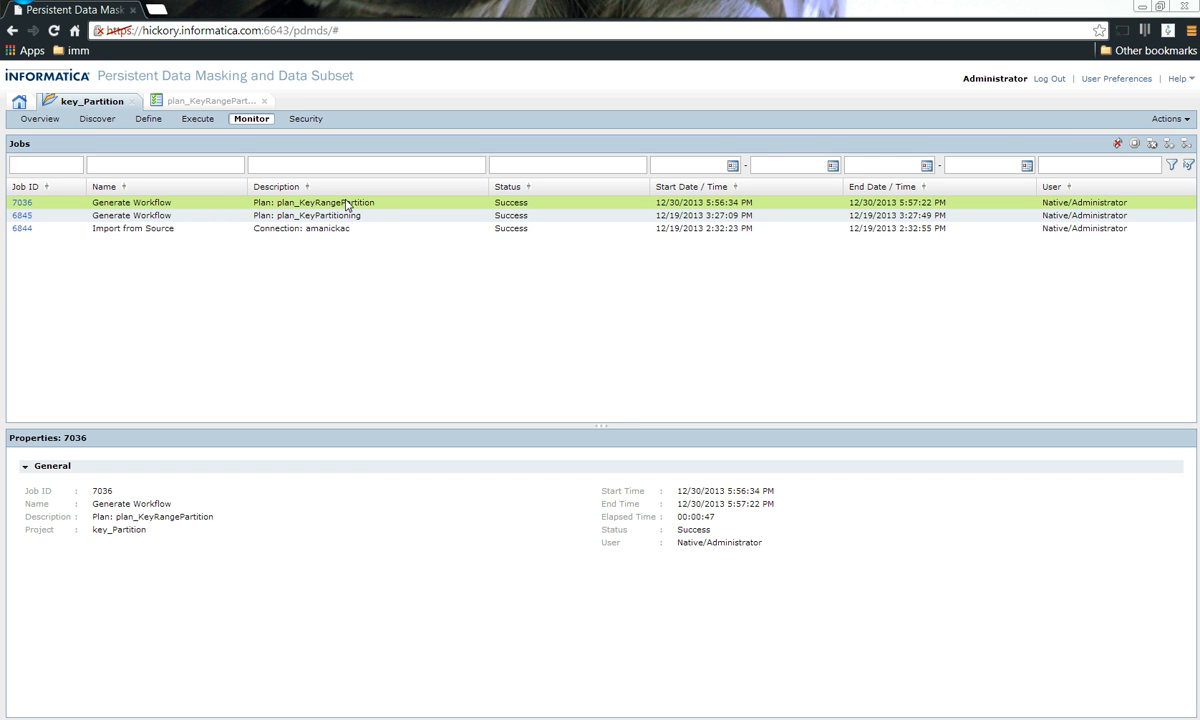
mouse_move(488, 212)
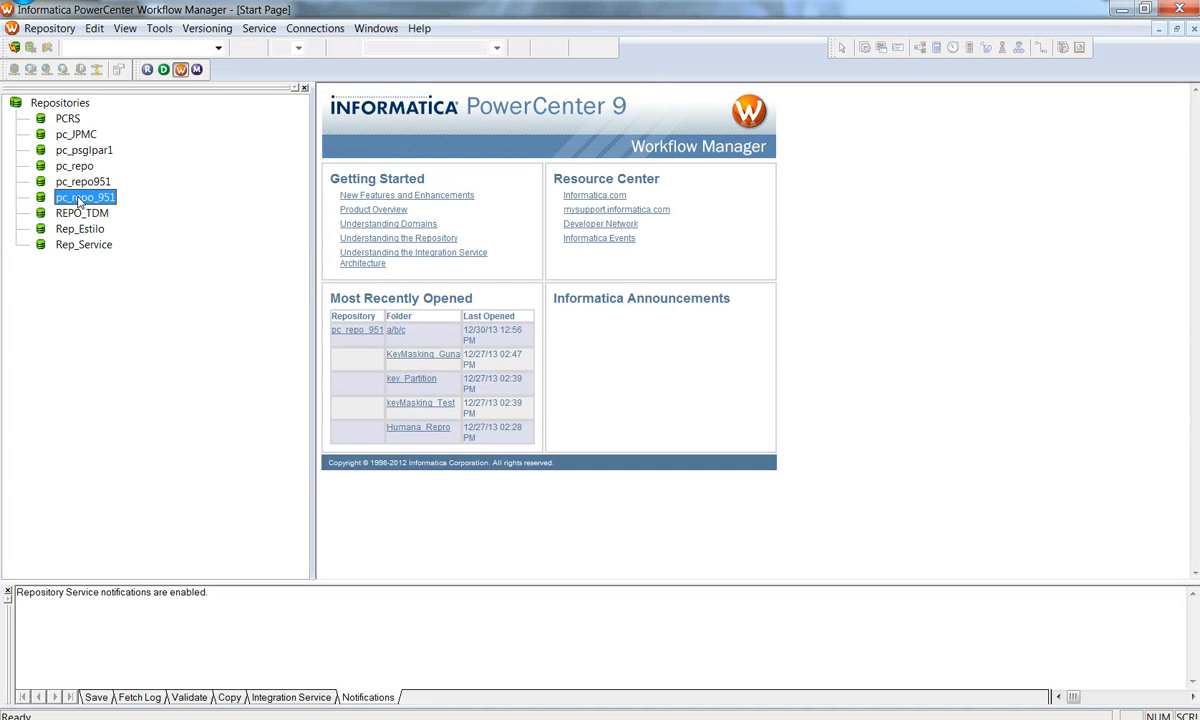
- Connect to pc_repo_951, expand key_Partition's workflows and switch to the Workflow Designer
double_click(84, 196)
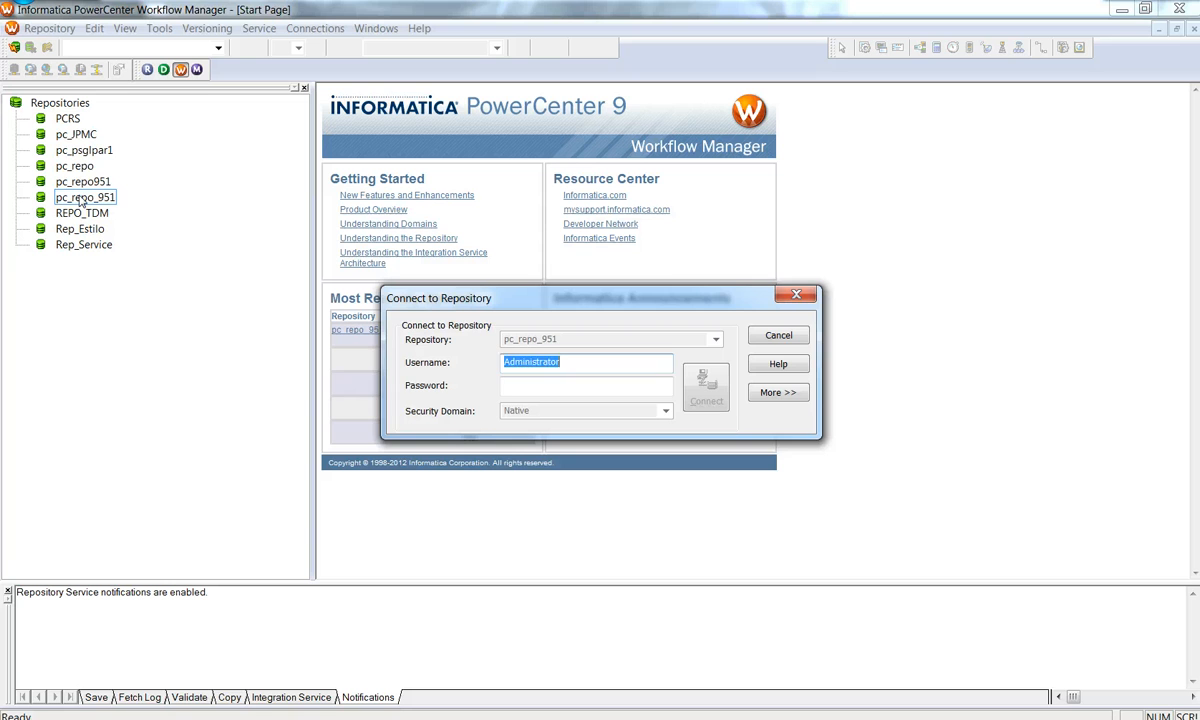
click(776, 336)
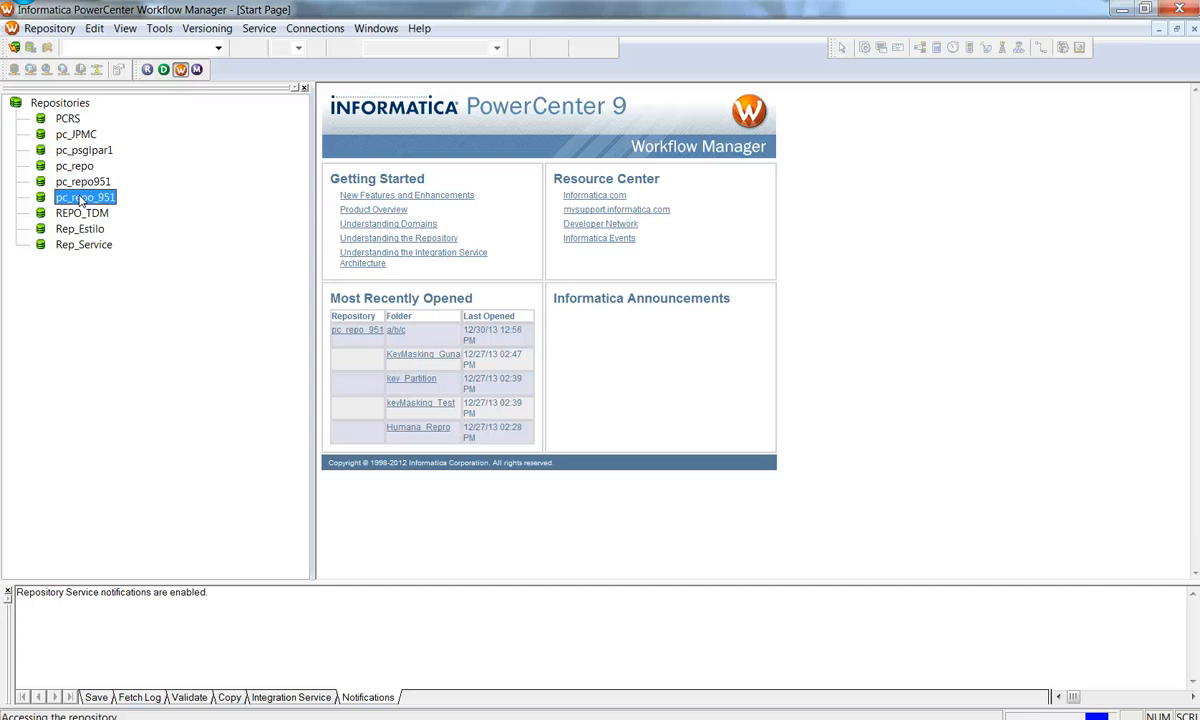
double_click(84, 198)
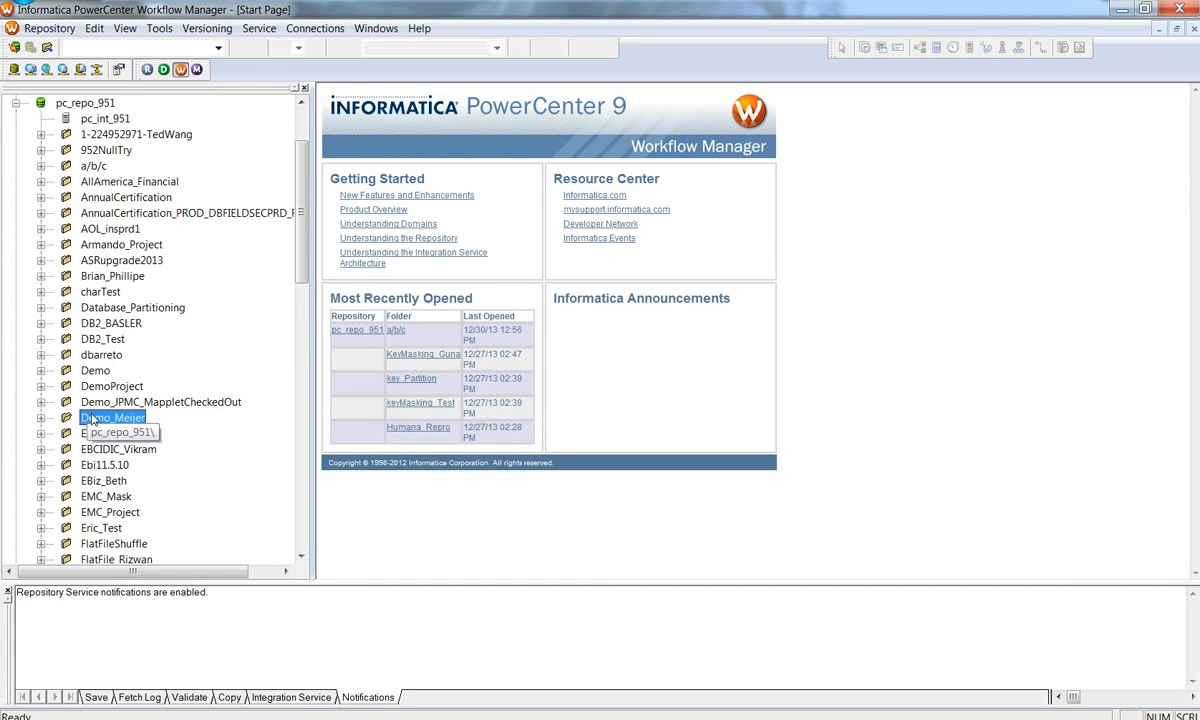
scroll(down, 3)
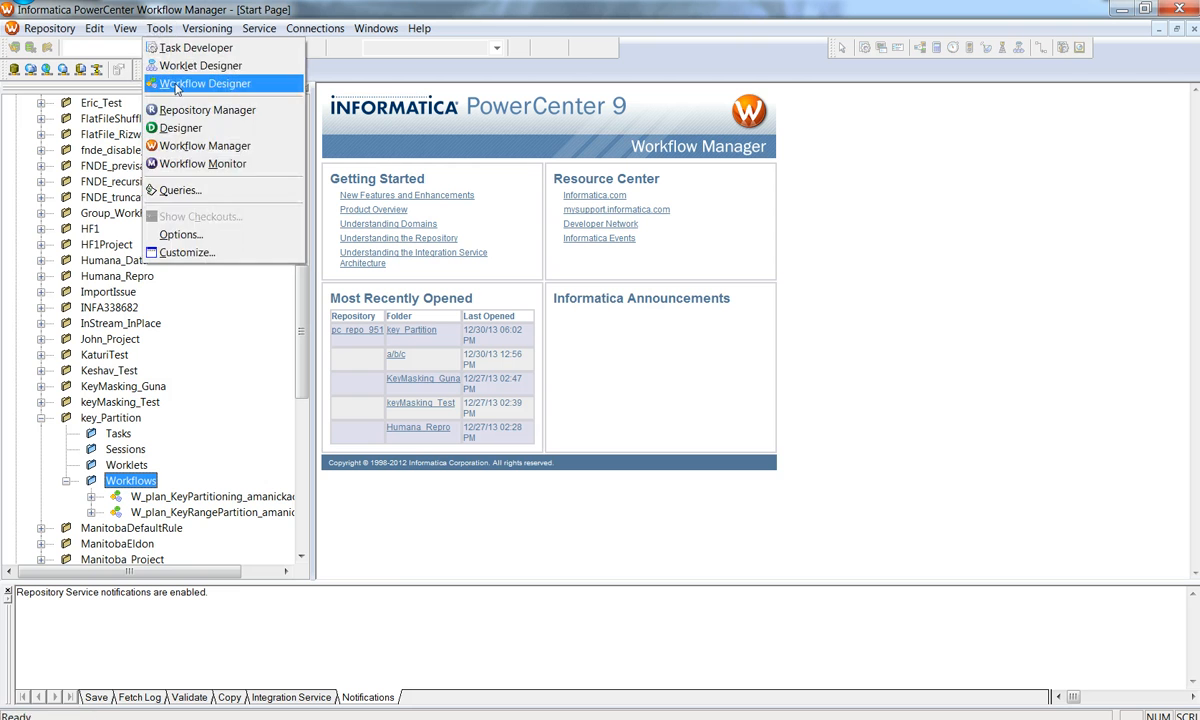
click(212, 76)
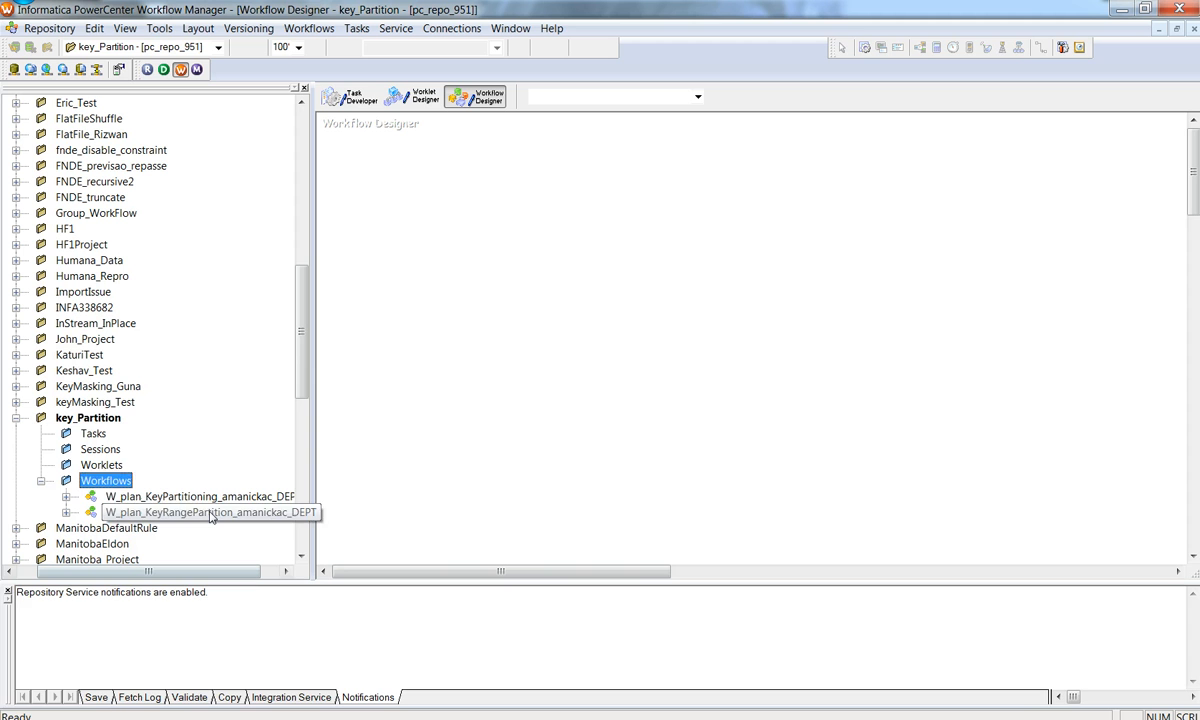
- Load the KeyRangePartition workflow in the designer and bring up its DEPT session properties
double_click(200, 512)
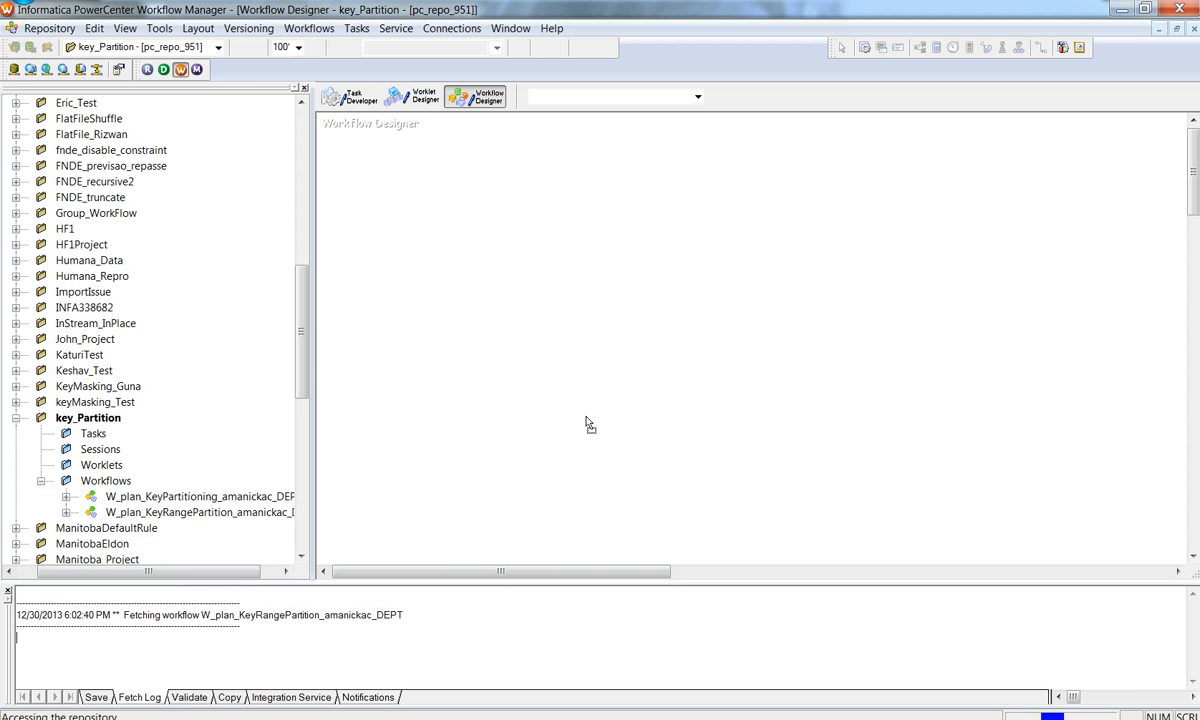
double_click(200, 510)
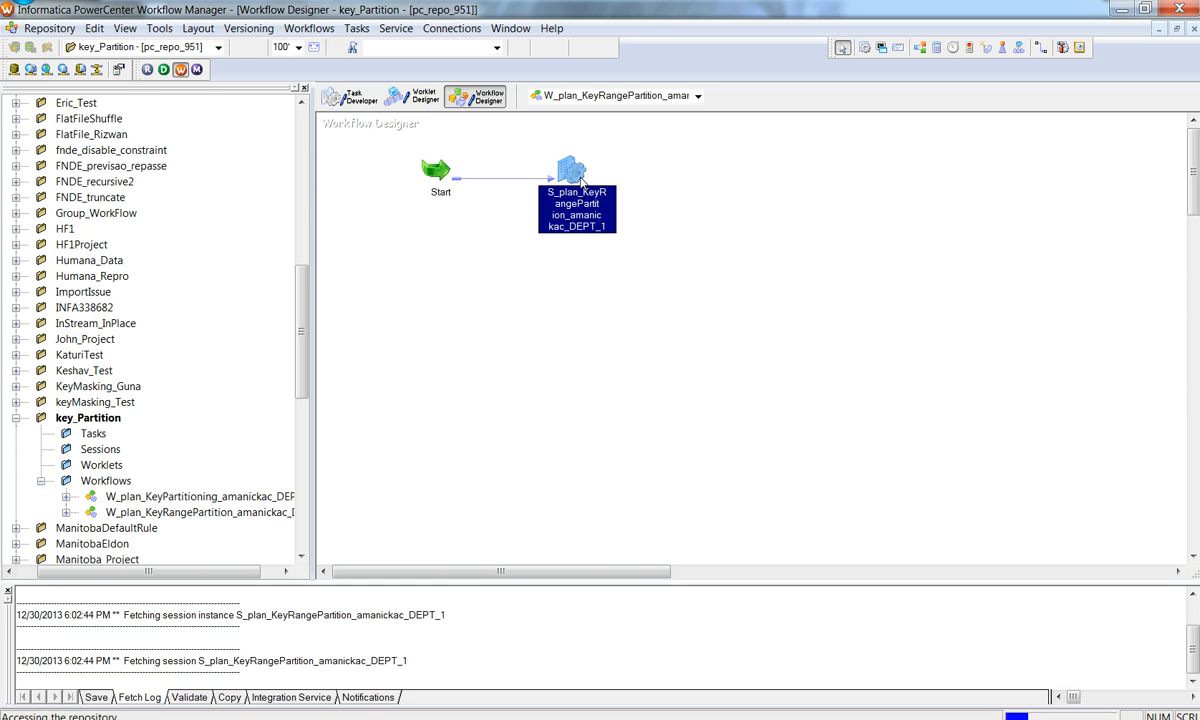
double_click(574, 170)
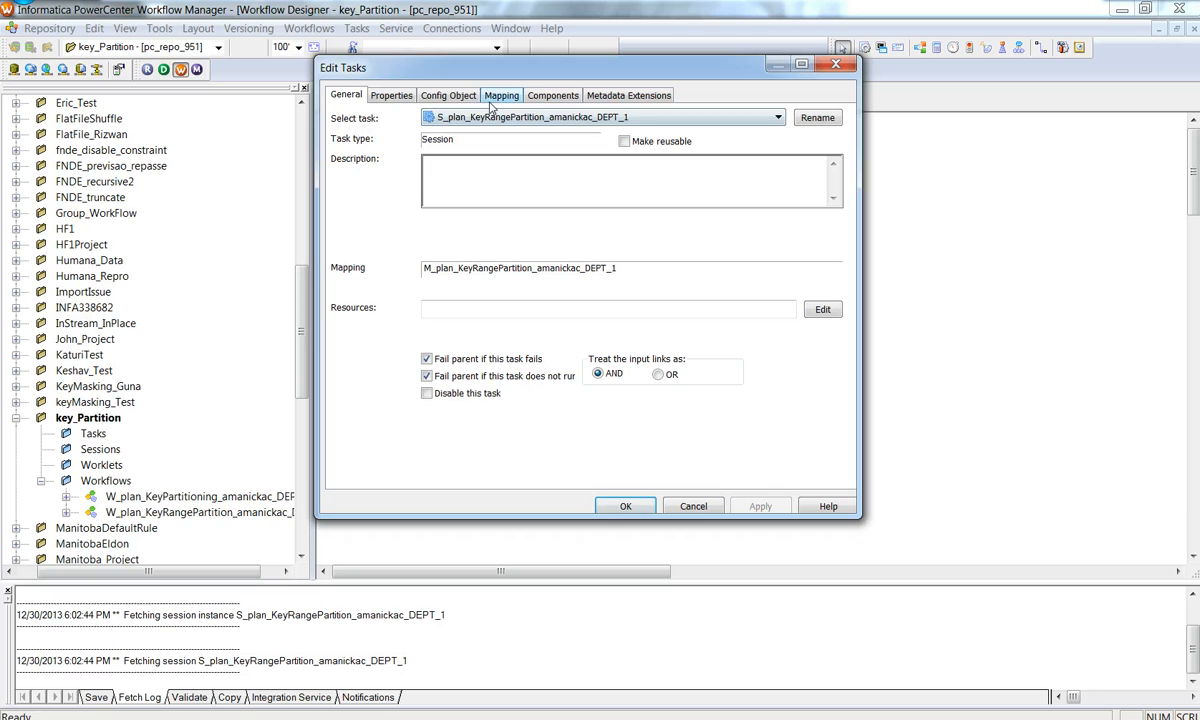
- Inspect the session's Mapping partition details and cancel without changes
click(508, 96)
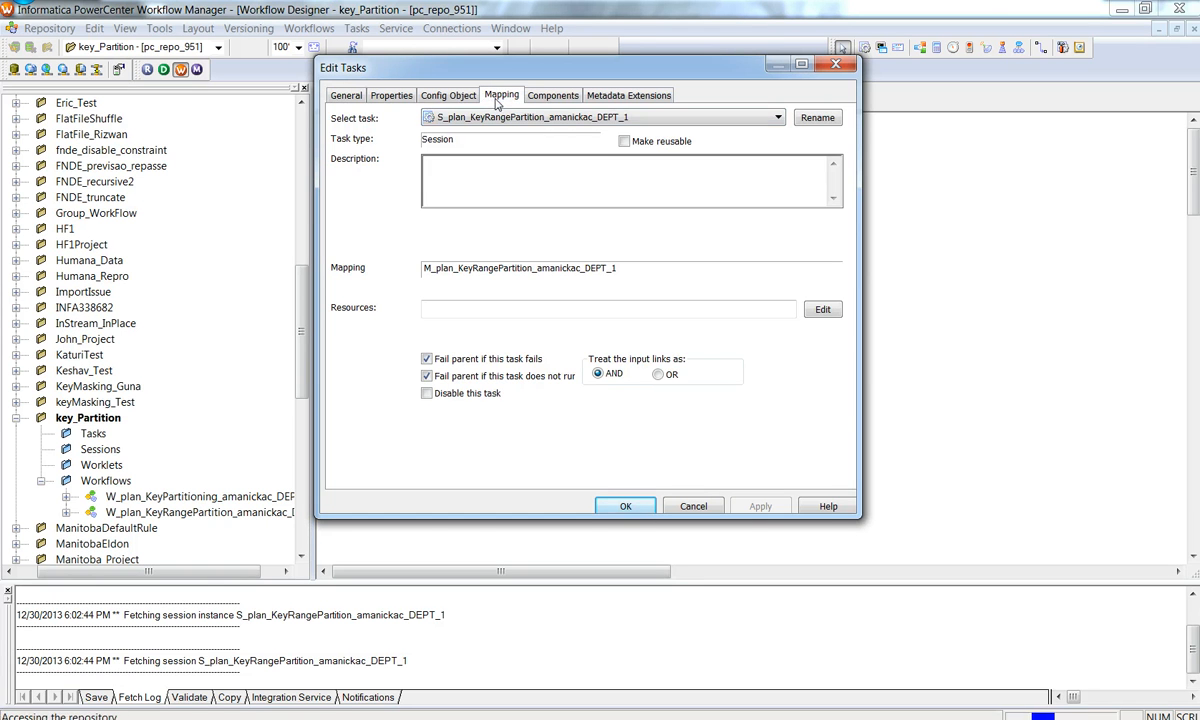
click(500, 96)
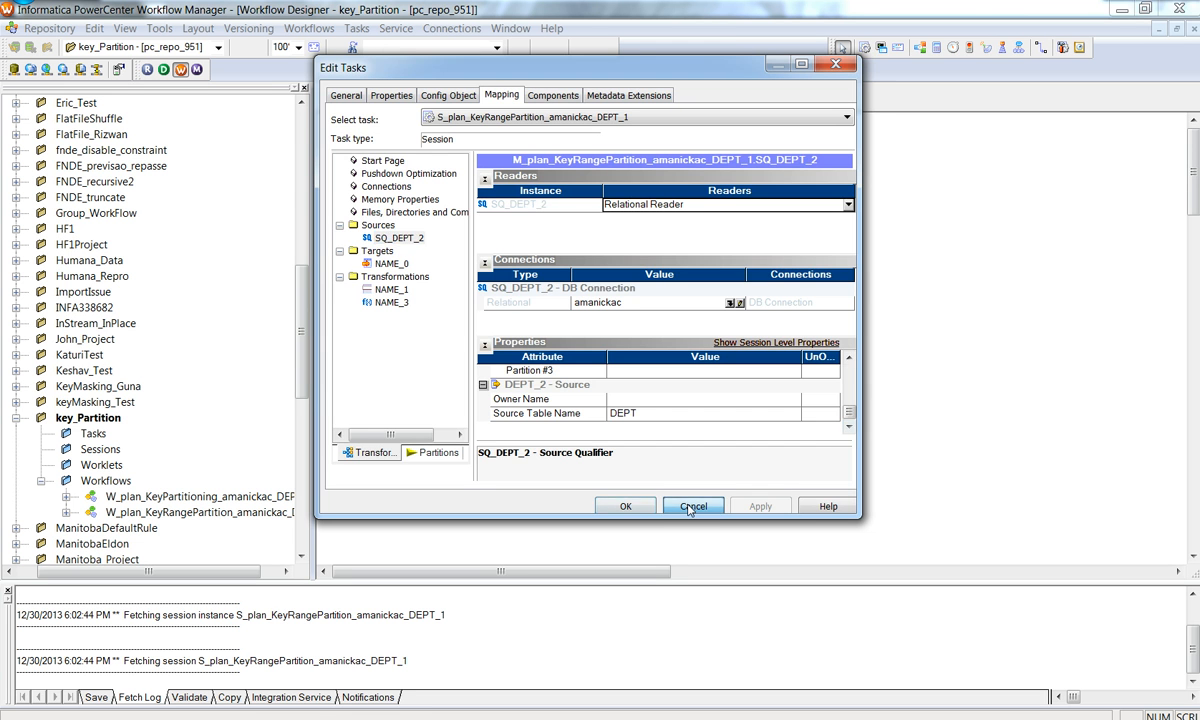
click(692, 506)
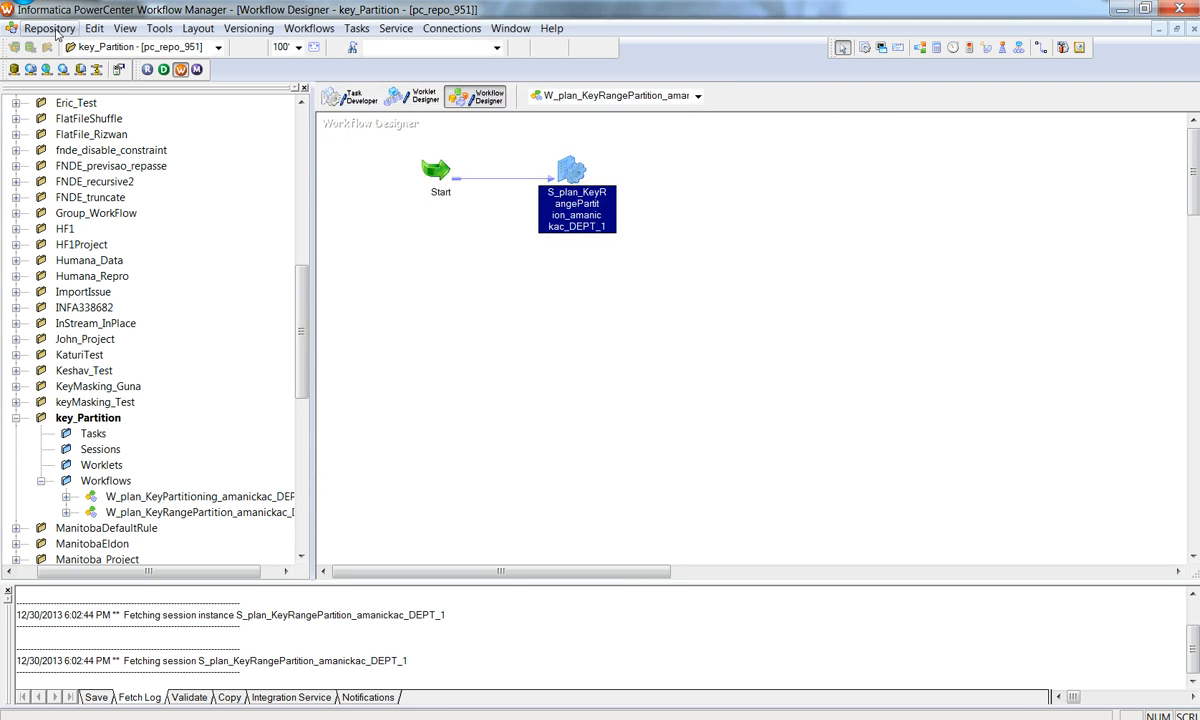